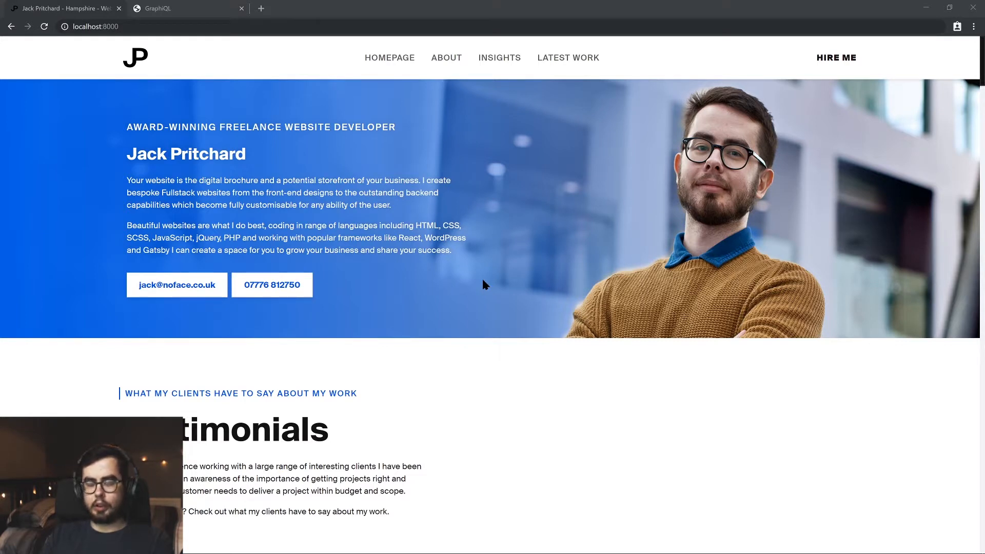
pyautogui.moveTo(466, 277)
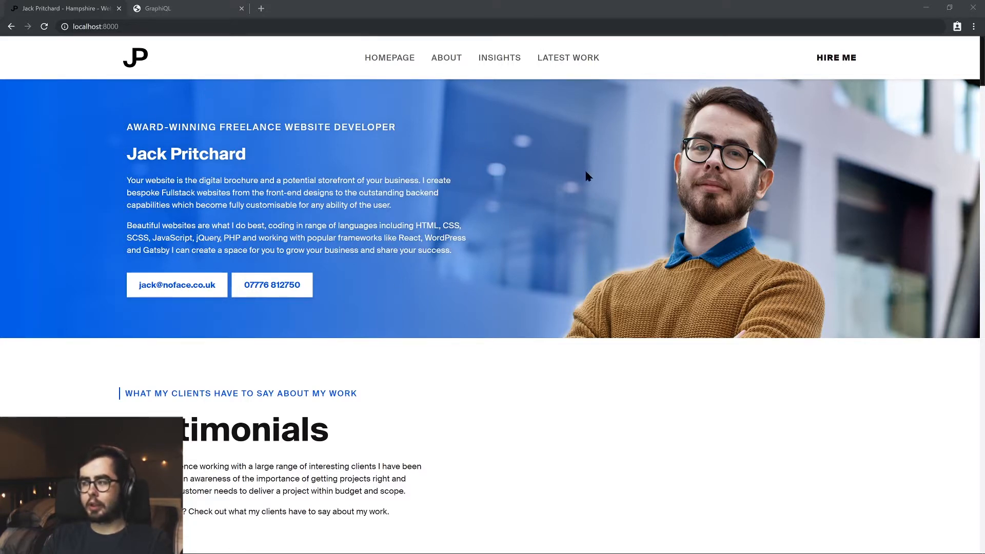
# Step: Scroll the localhost:8000 homepage past Testimonials and case studies to the My YouTube Channel section
pyautogui.scroll(-3)
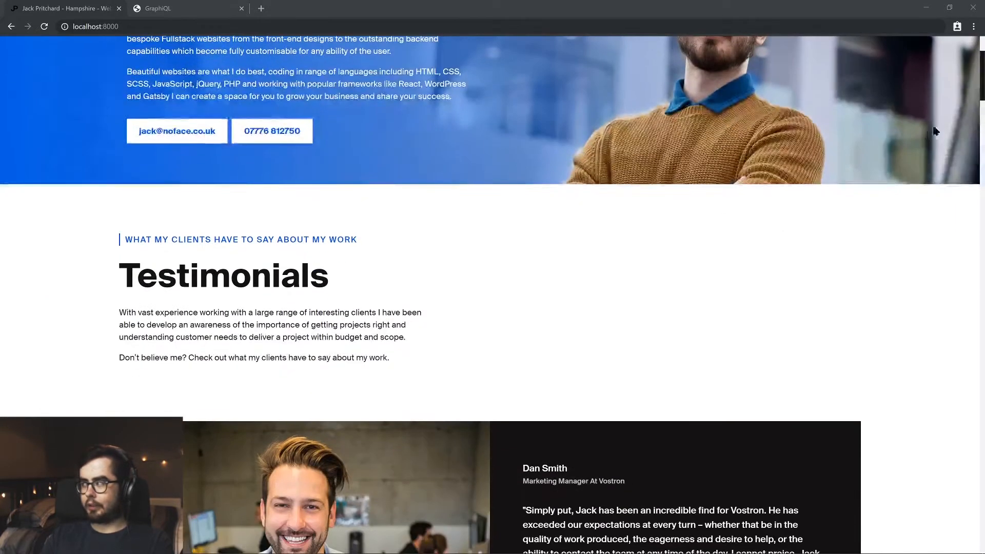
pyautogui.scroll(-3)
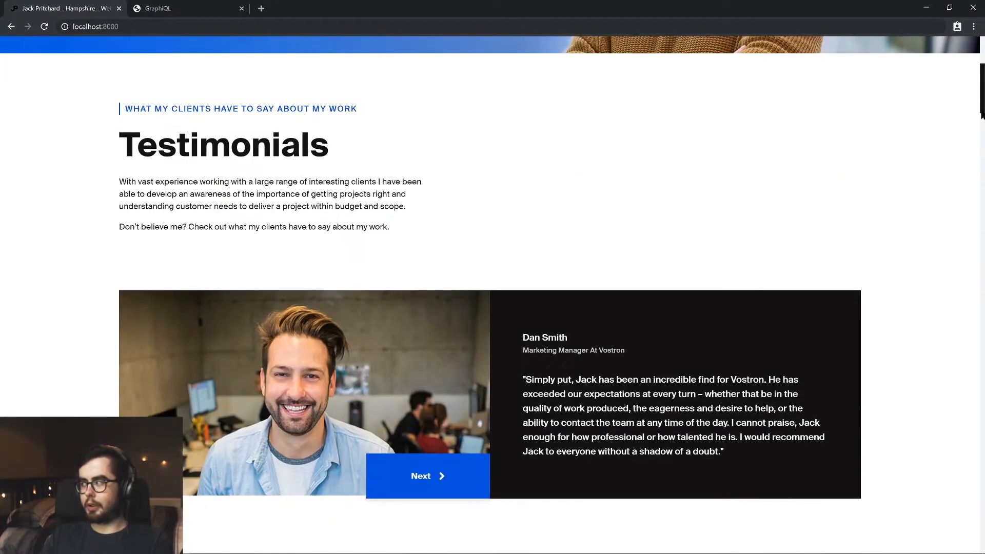
pyautogui.scroll(-3)
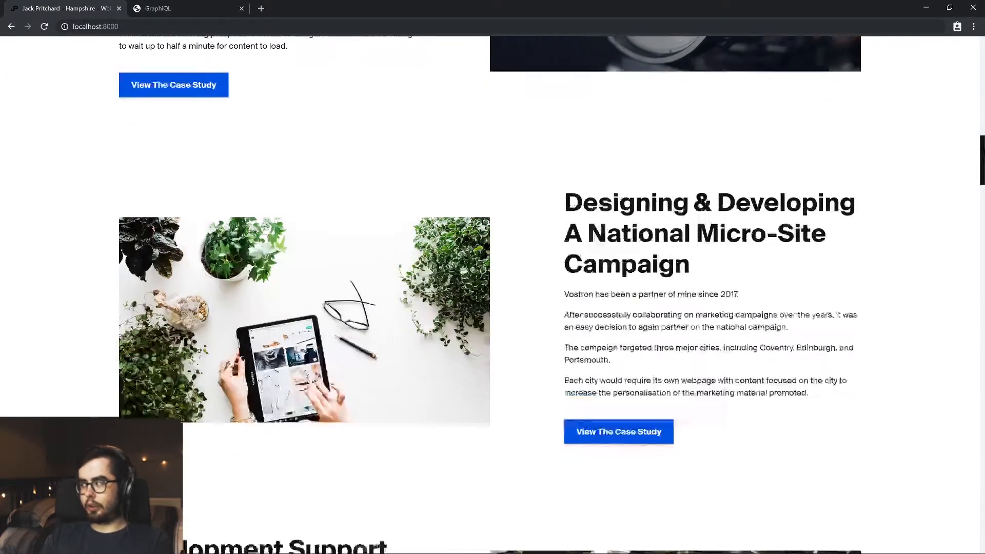
pyautogui.scroll(-3)
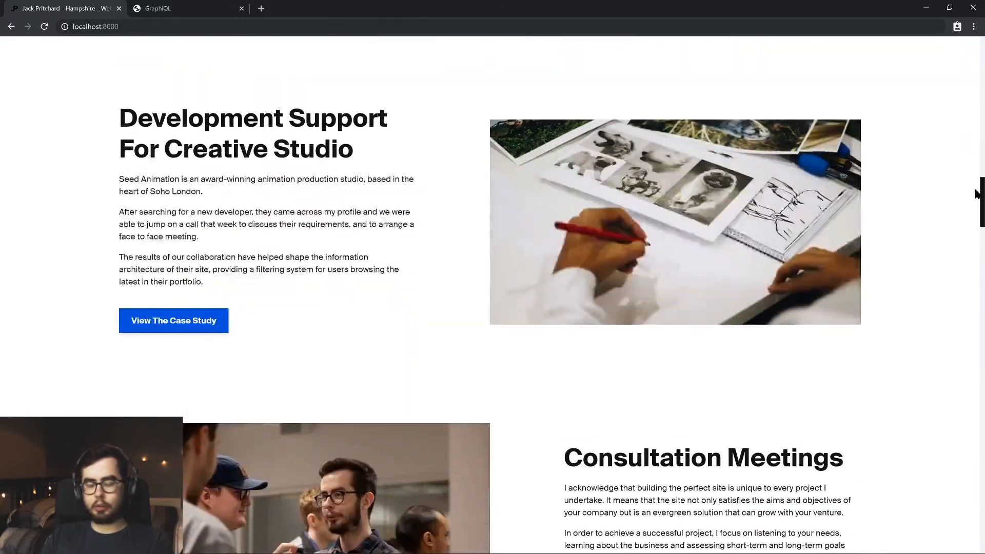
pyautogui.scroll(-3)
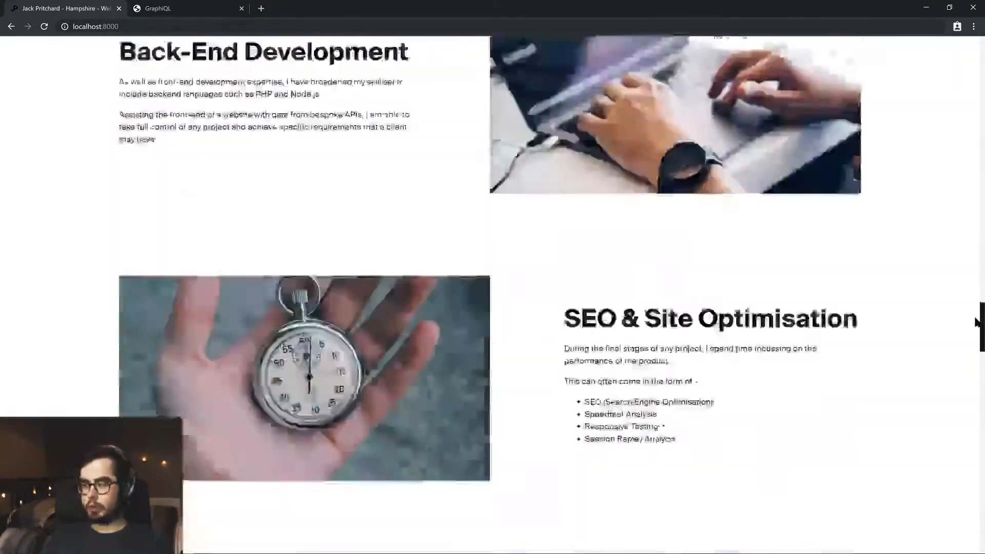
pyautogui.scroll(-3)
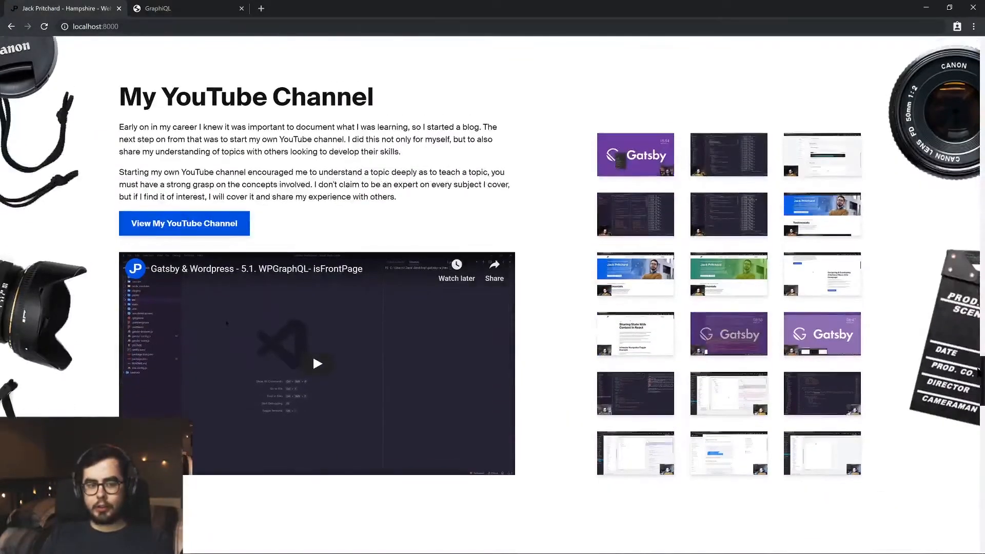
pyautogui.scroll(-3)
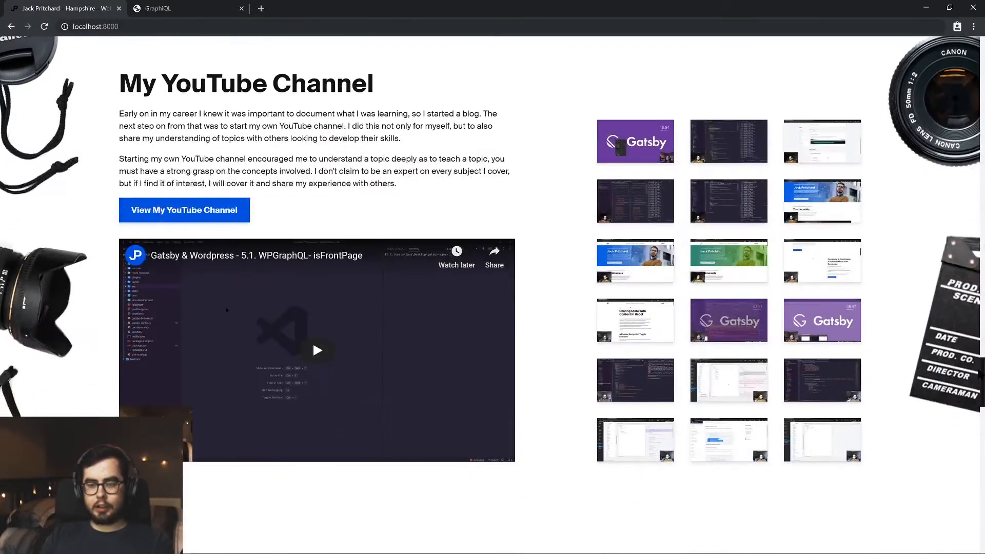
pyautogui.scroll(-3)
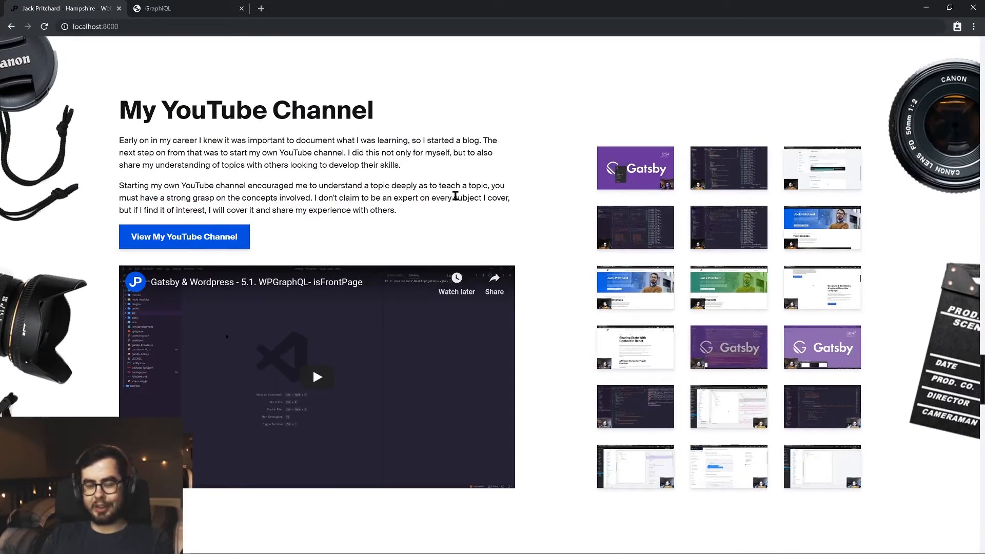
pyautogui.scroll(-3)
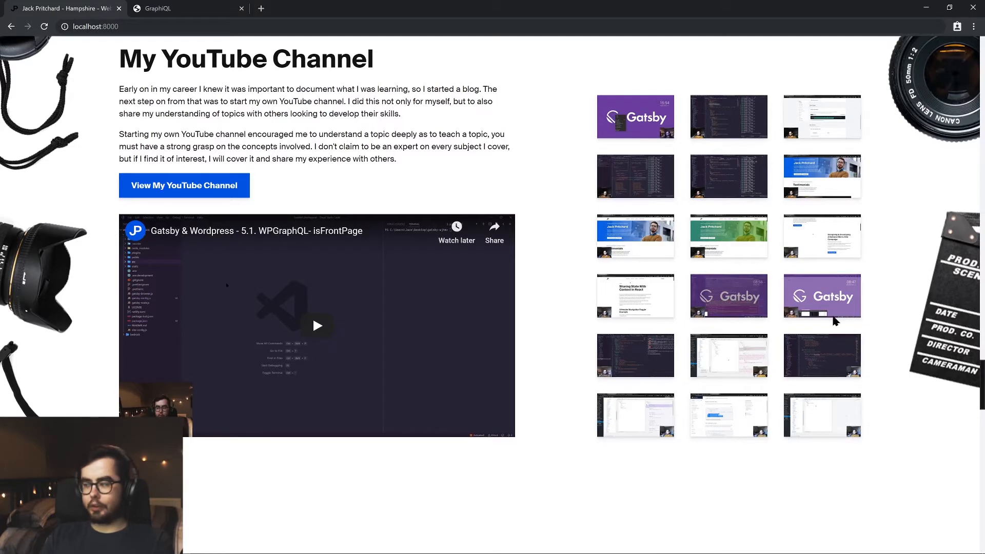
pyautogui.scroll(-3)
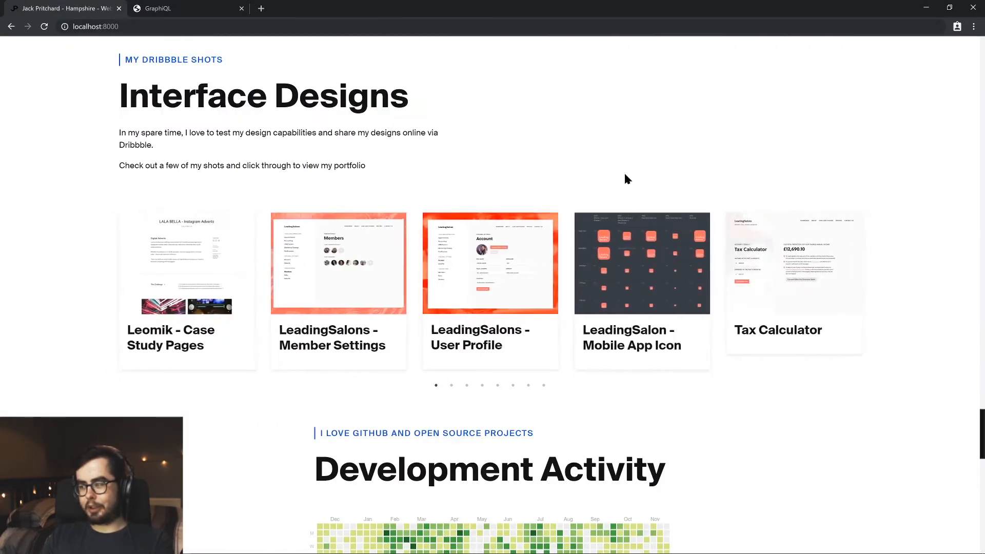
pyautogui.scroll(-3)
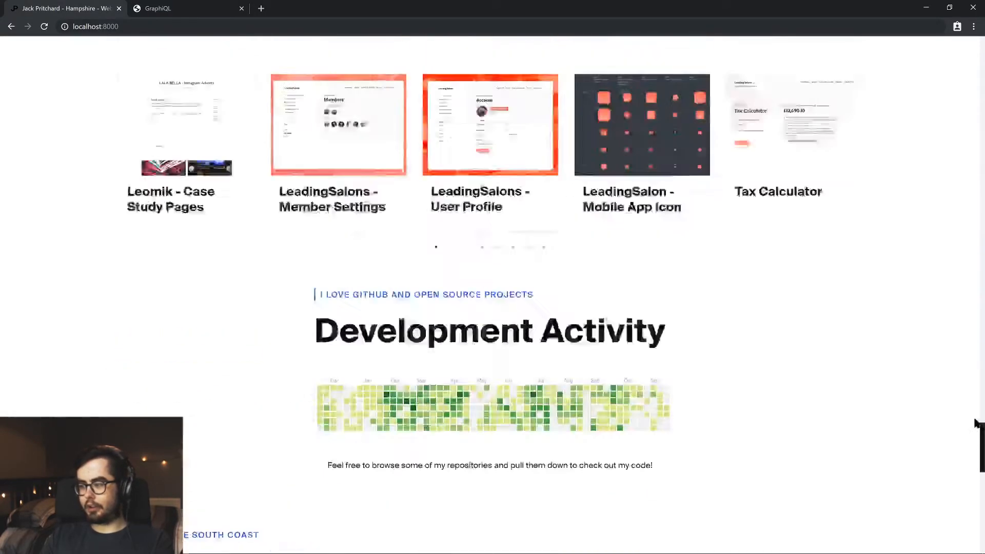
pyautogui.scroll(-3)
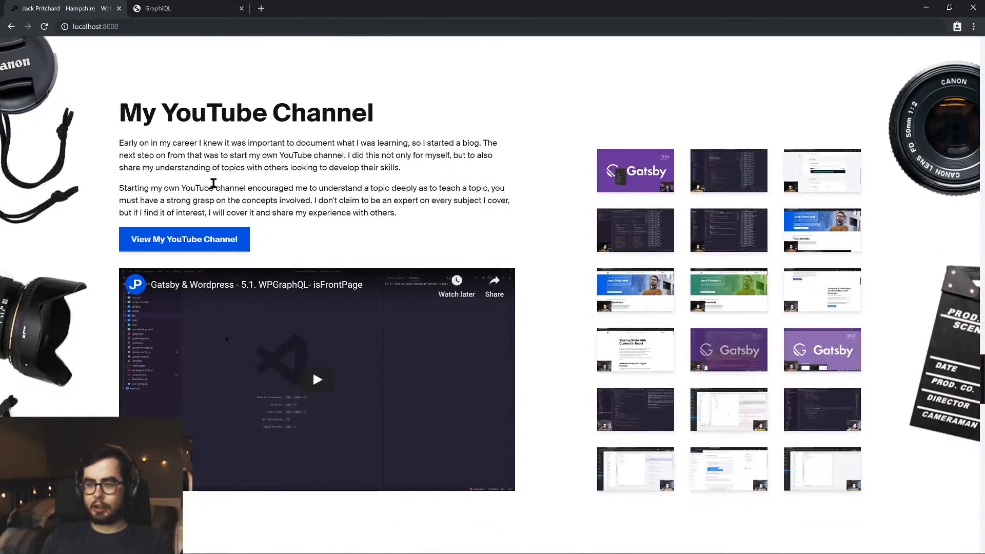
pyautogui.moveTo(119, 104); pyautogui.dragTo(255, 188)
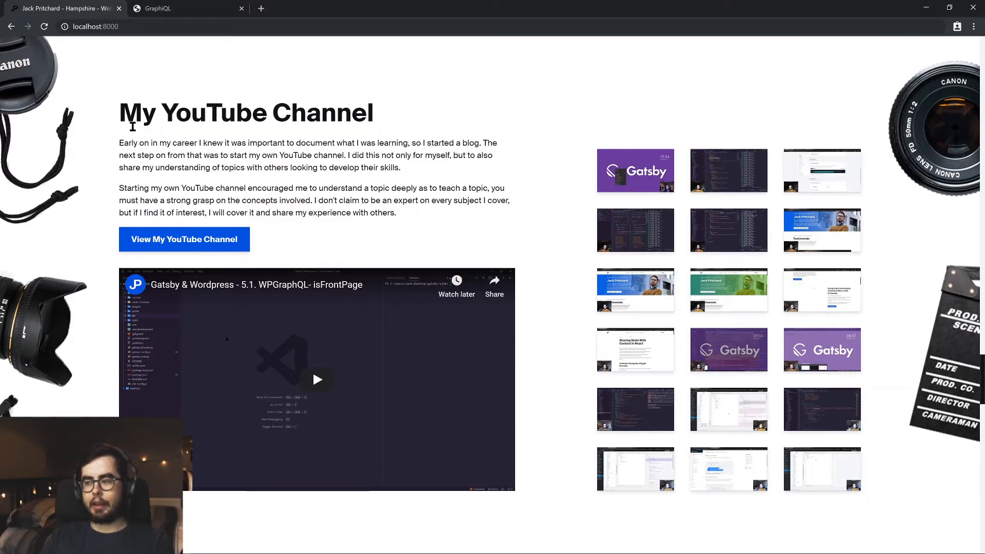
pyautogui.moveTo(127, 113); pyautogui.dragTo(419, 200)
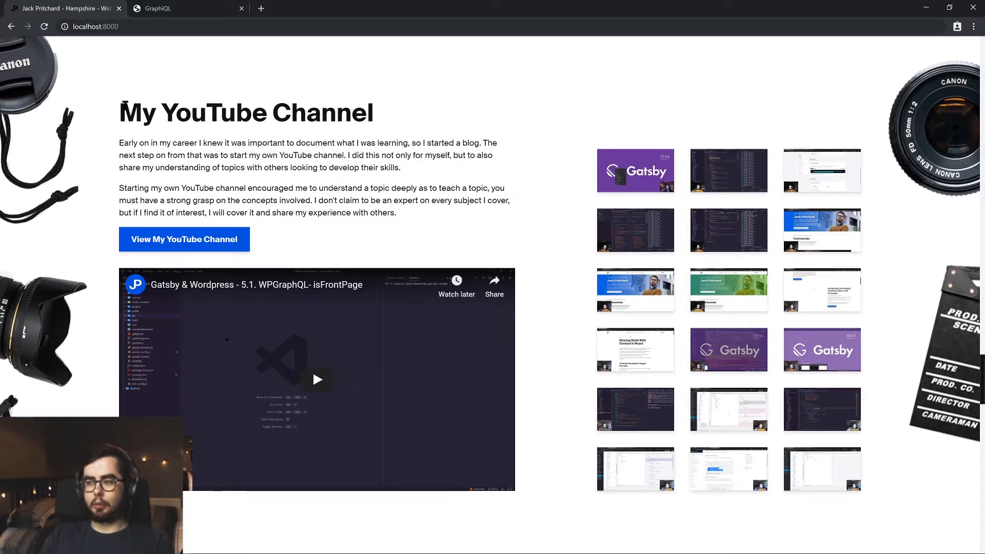
pyautogui.moveTo(421, 229)
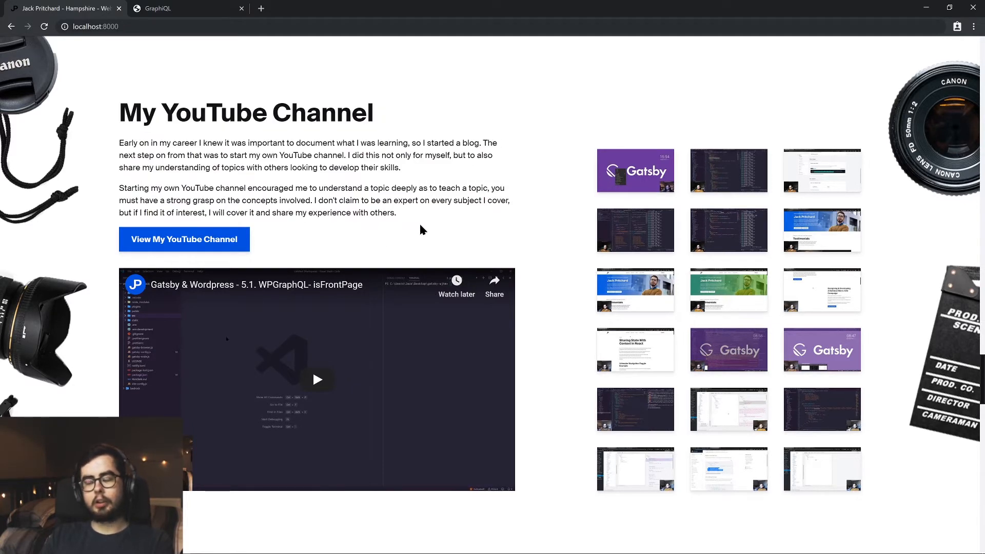
pyautogui.moveTo(138, 113); pyautogui.dragTo(396, 213)
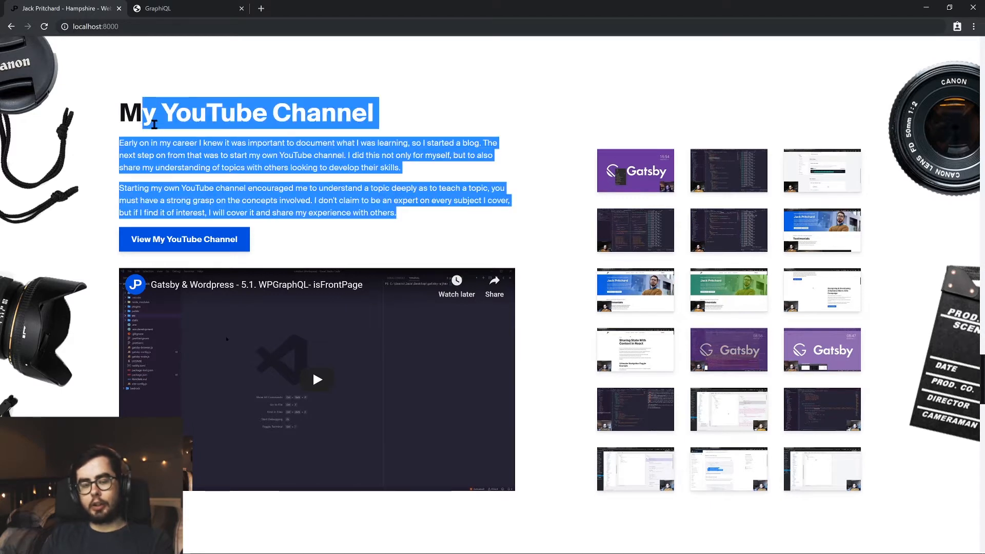
pyautogui.click(330, 188)
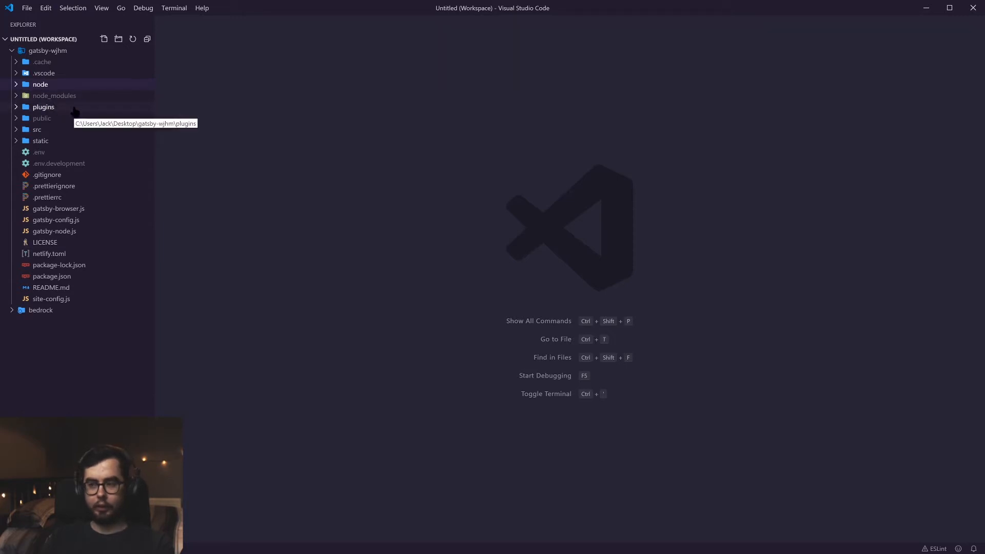
pyautogui.moveTo(80, 111)
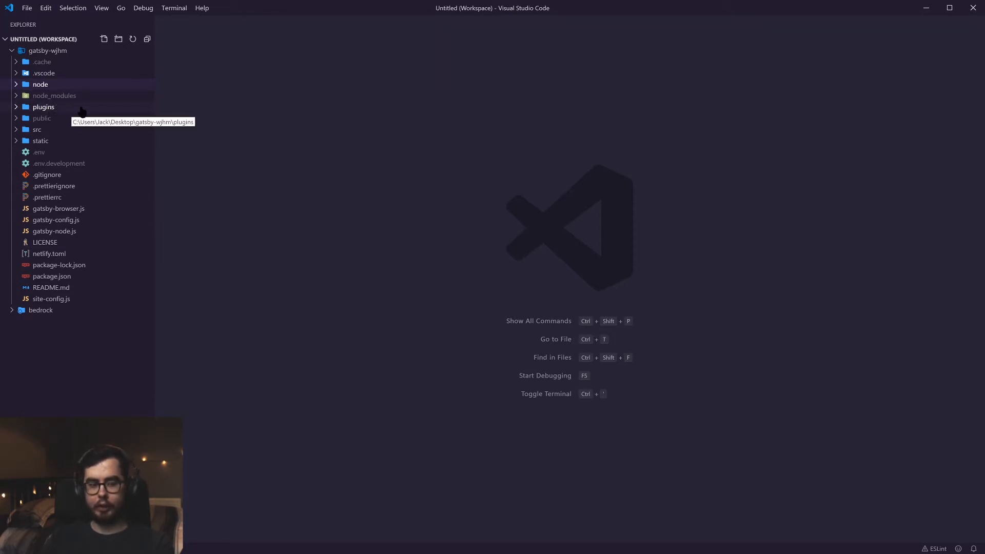
# Step: Open plugins/gatsby-source-bonus/gatsby-node.js showing the Dribbble sourceNodes code
pyautogui.click(43, 107)
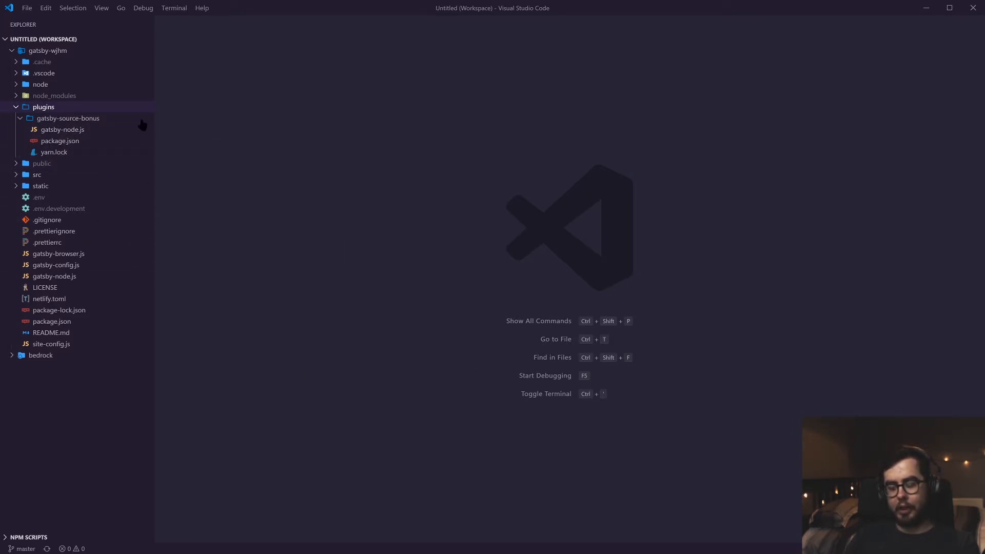
pyautogui.click(61, 129)
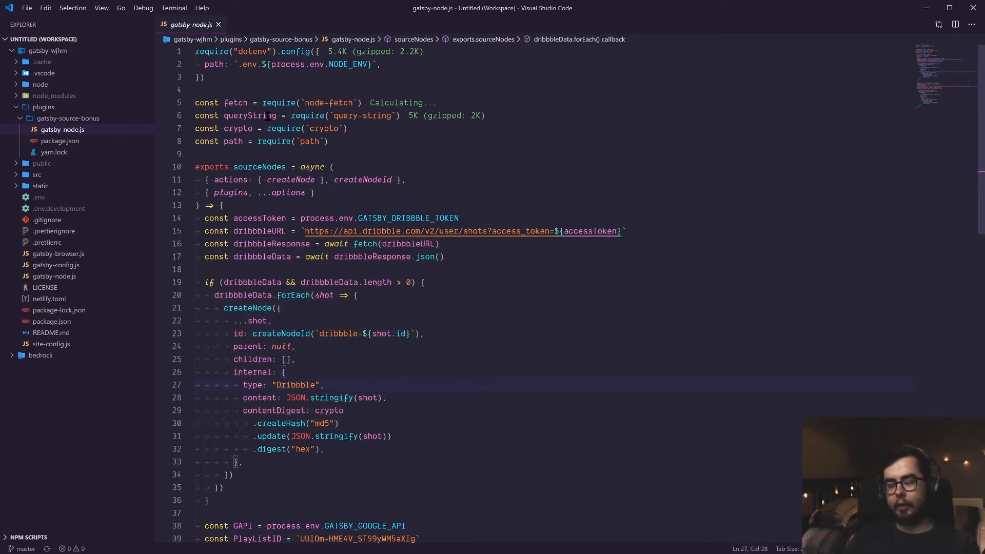
pyautogui.moveTo(263, 116)
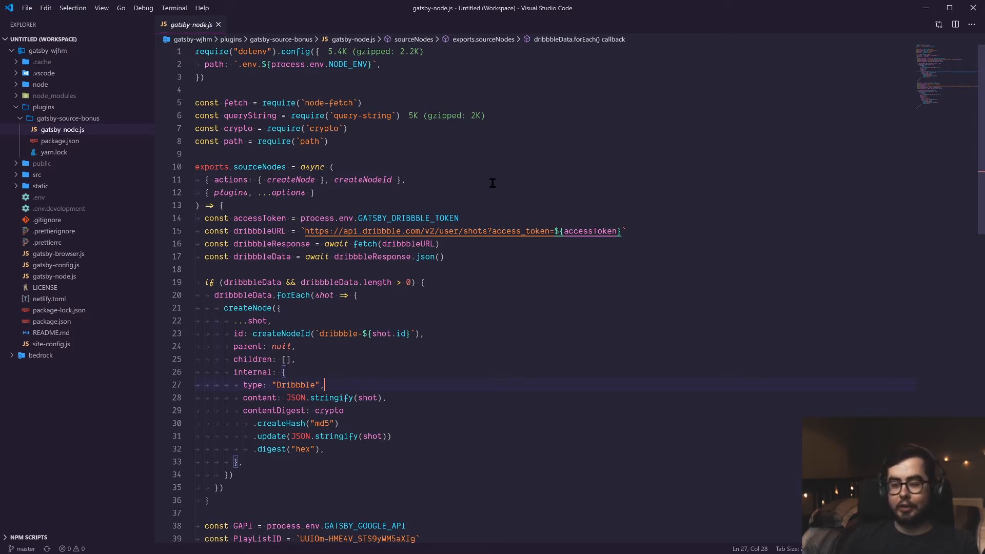
pyautogui.moveTo(338, 189)
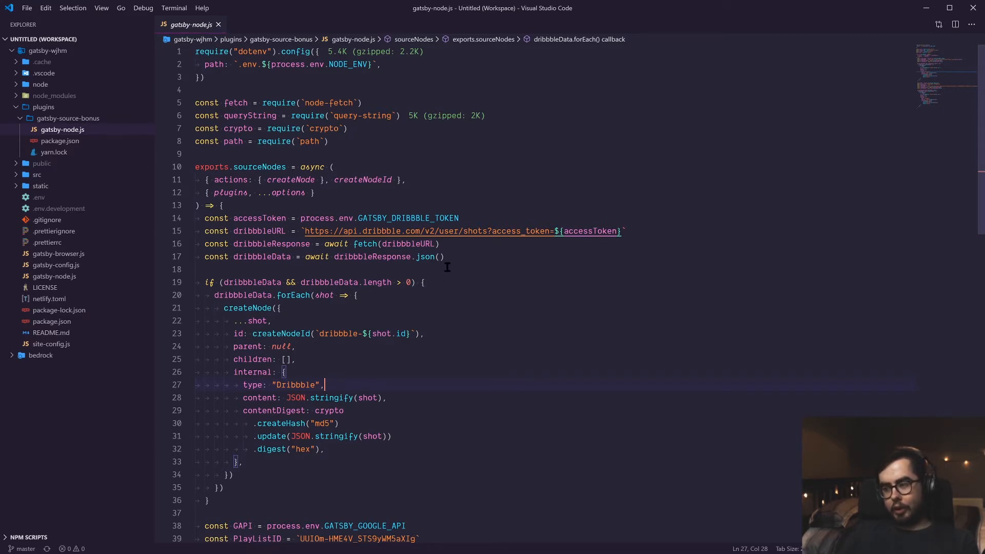
pyautogui.moveTo(498, 296)
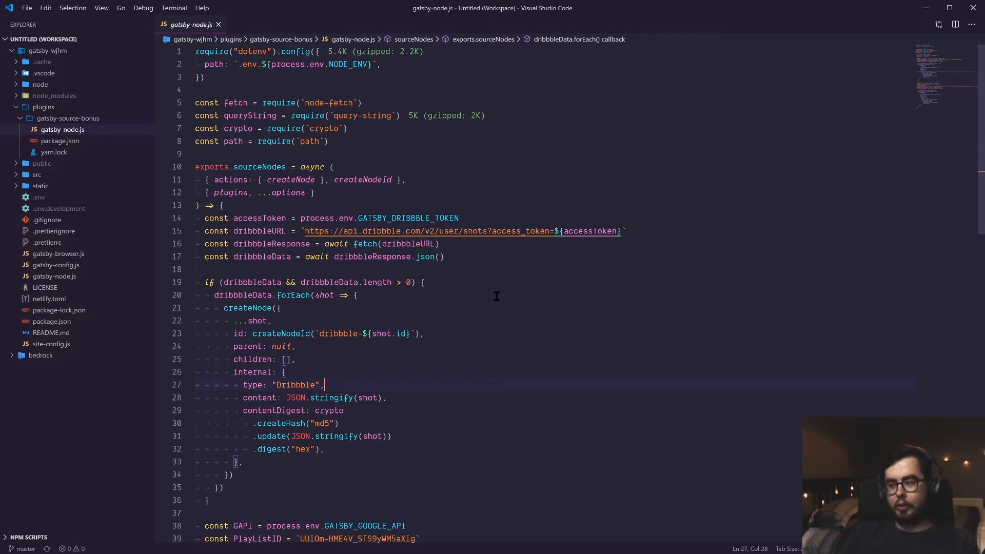
pyautogui.moveTo(250, 82)
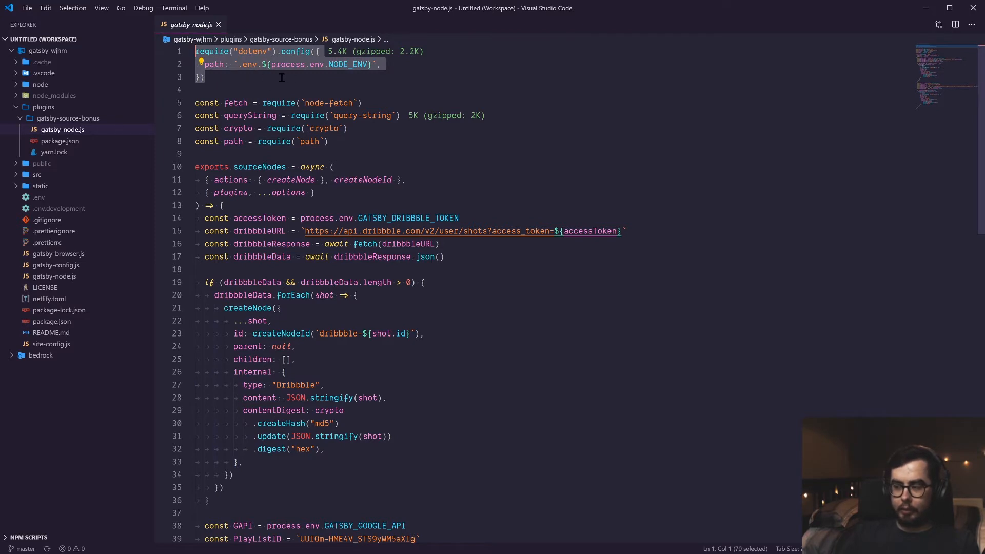
pyautogui.click(251, 89)
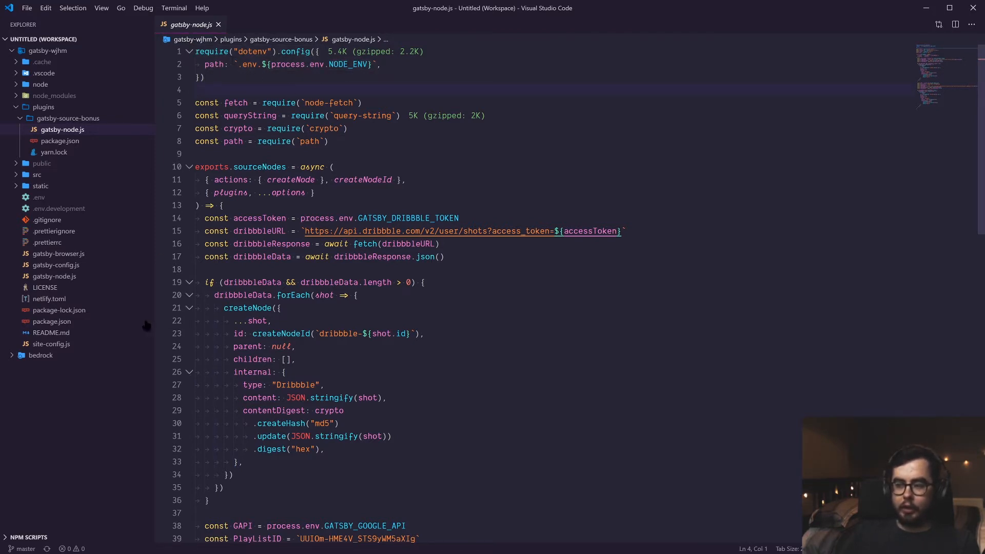
pyautogui.click(39, 197)
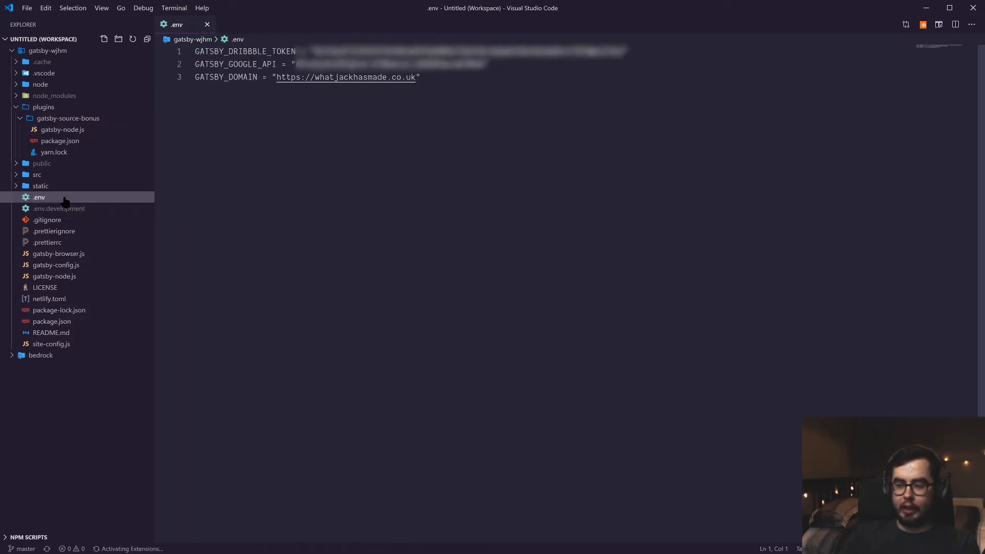
pyautogui.click(419, 77)
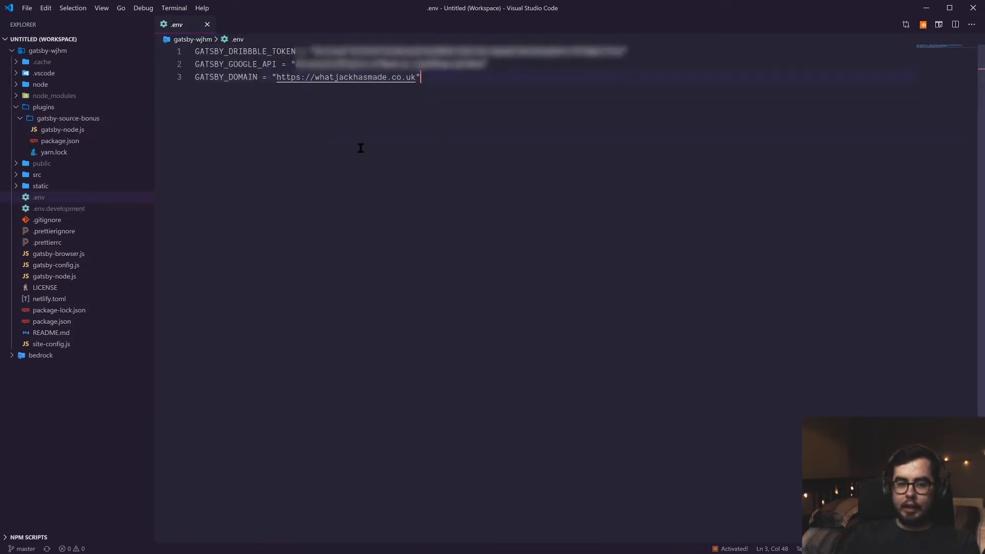
pyautogui.moveTo(58, 209)
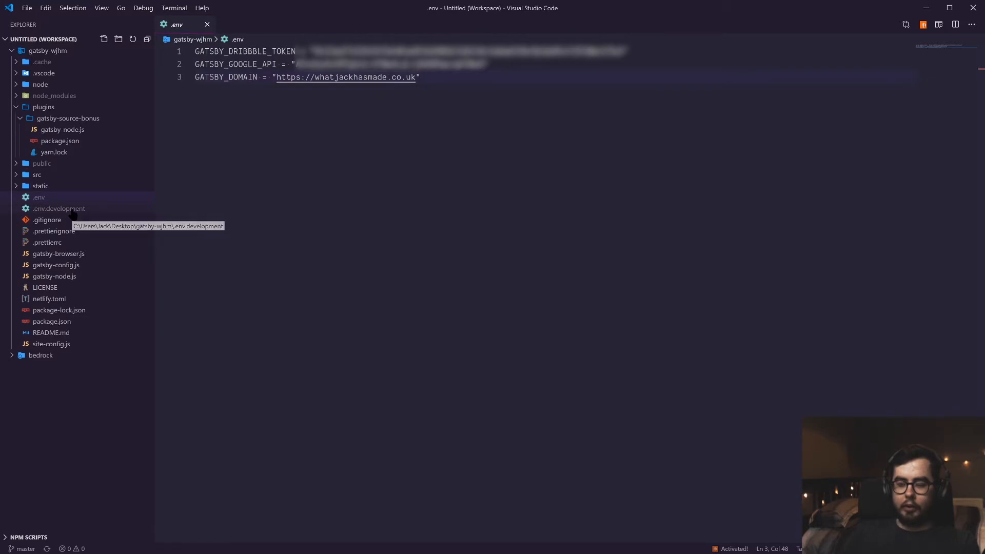
pyautogui.click(62, 129)
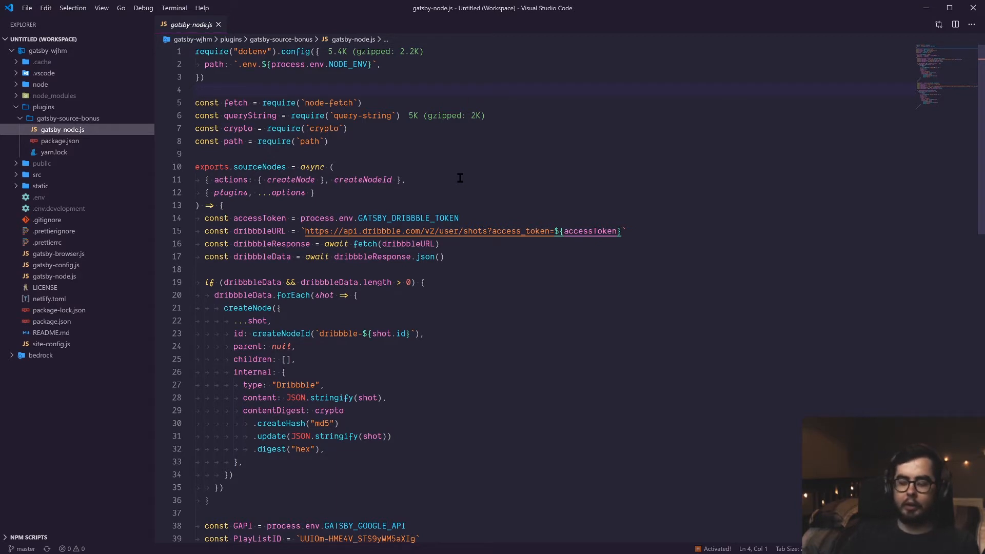
pyautogui.moveTo(285, 205)
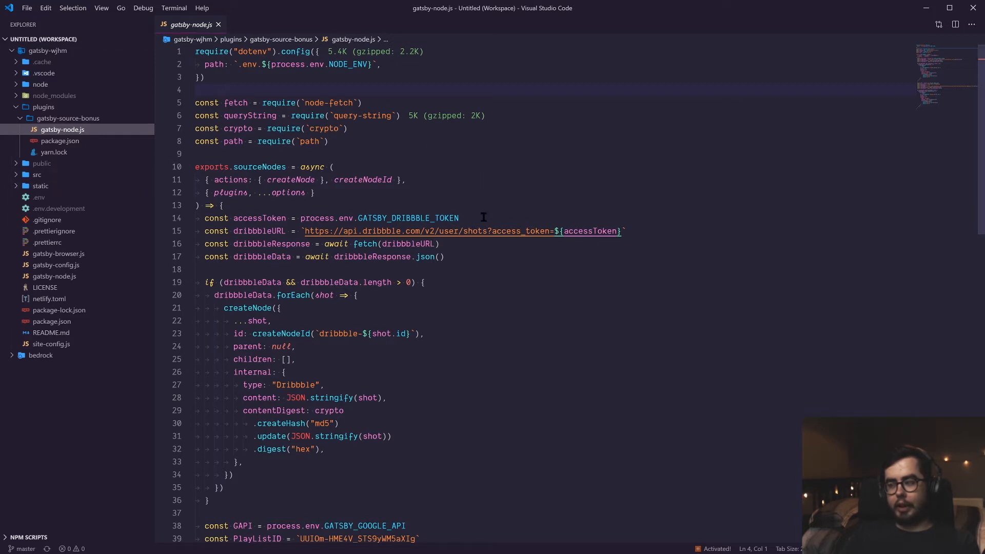
pyautogui.moveTo(425, 199)
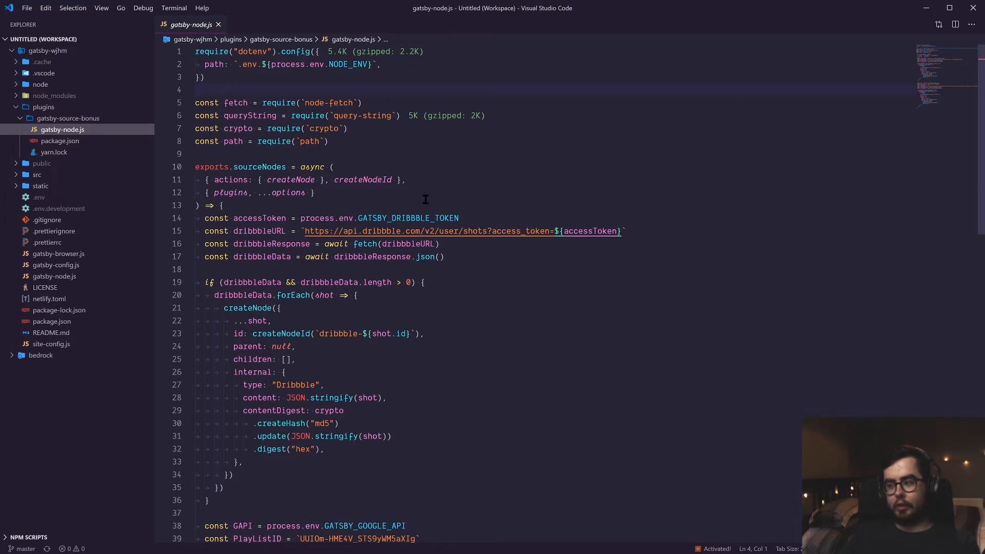
pyautogui.click(197, 90)
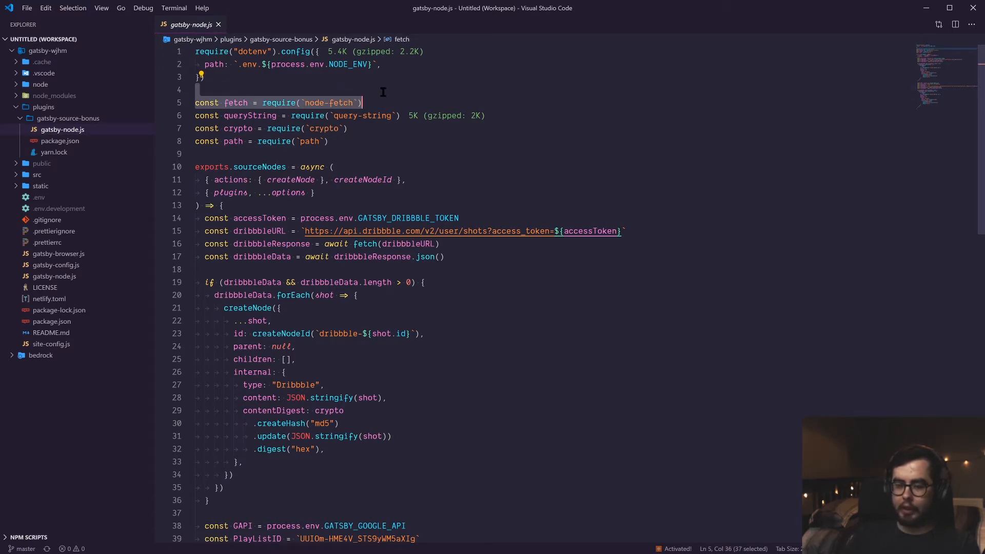
pyautogui.click(213, 90)
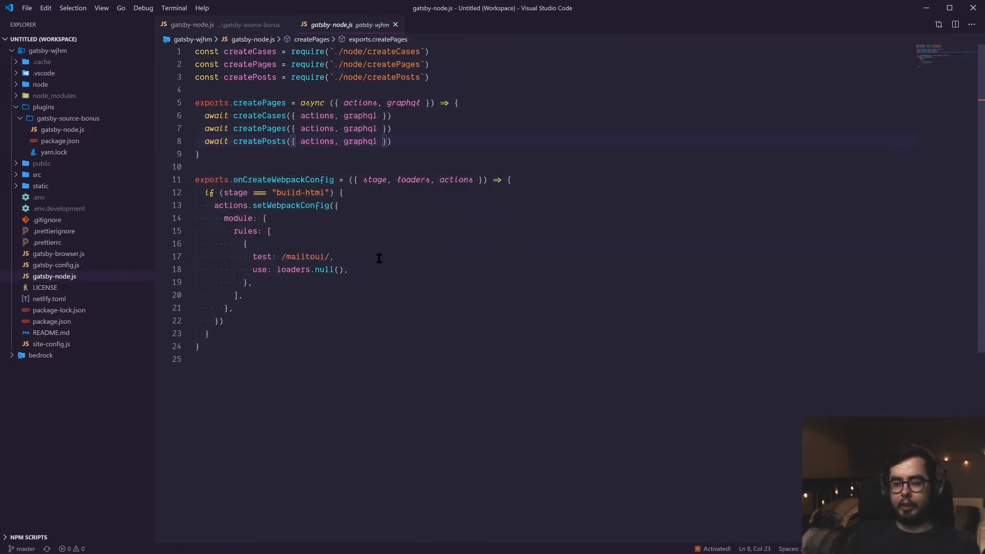
pyautogui.click(223, 25)
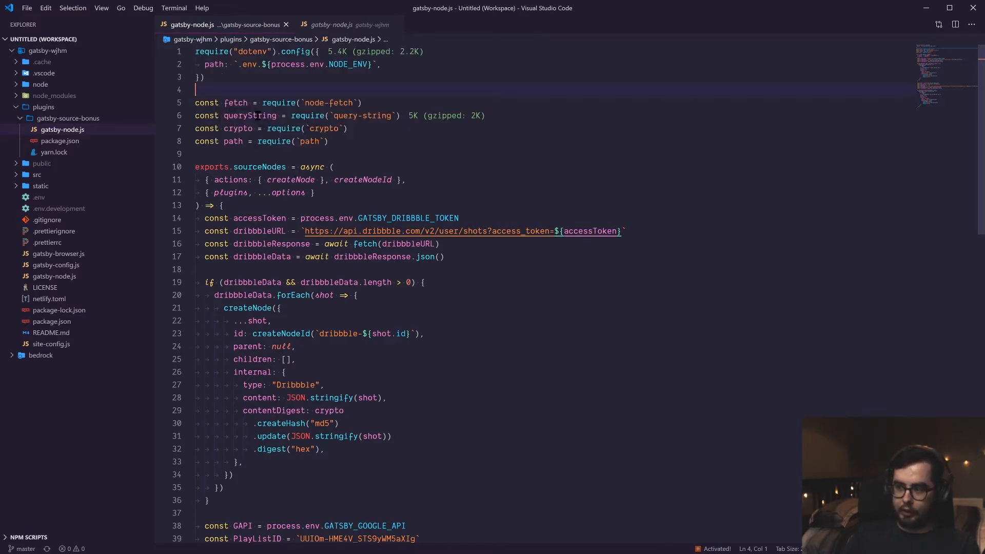
pyautogui.moveTo(290, 116); pyautogui.dragTo(365, 116)
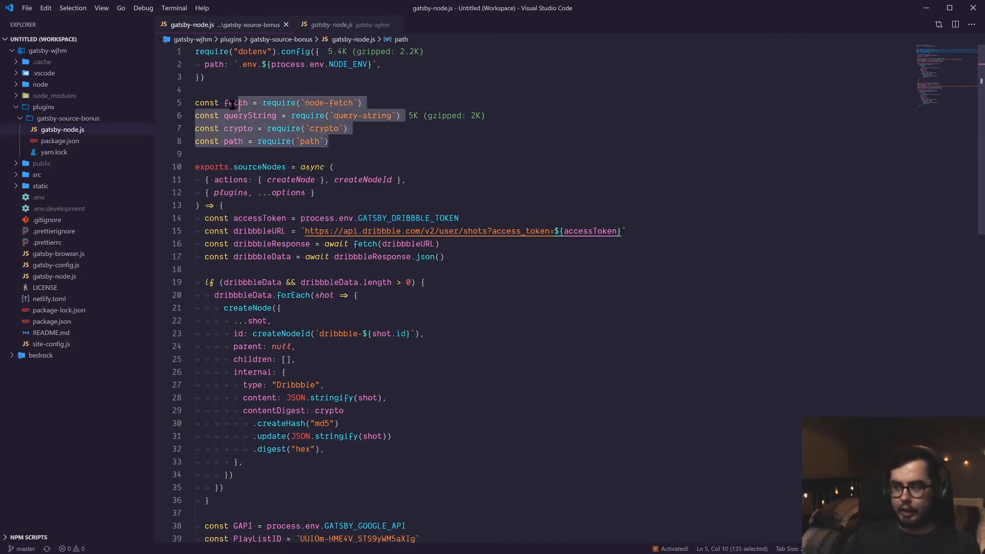
# Step: Delete the query-string and path require lines, keeping only fetch and crypto
pyautogui.scroll(-3)
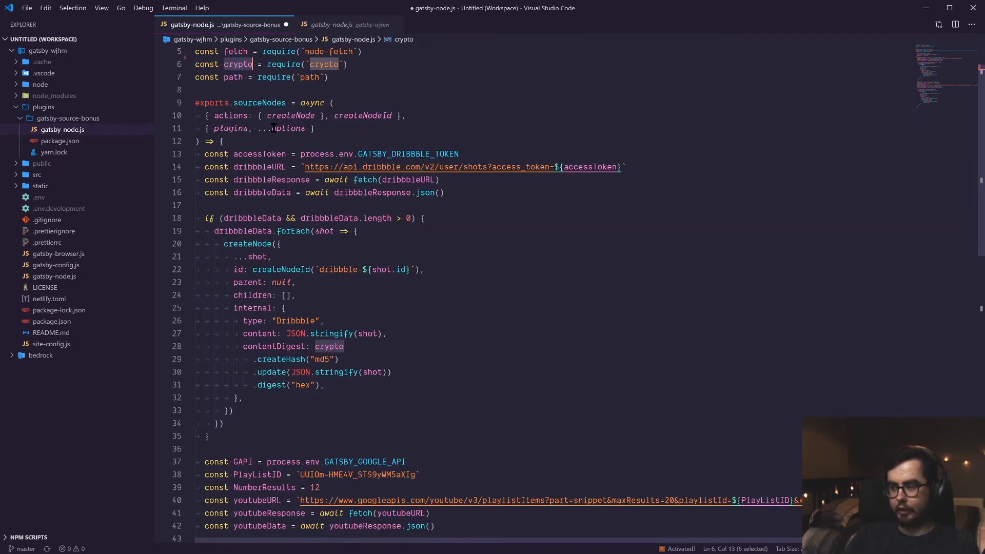
pyautogui.scroll(-3)
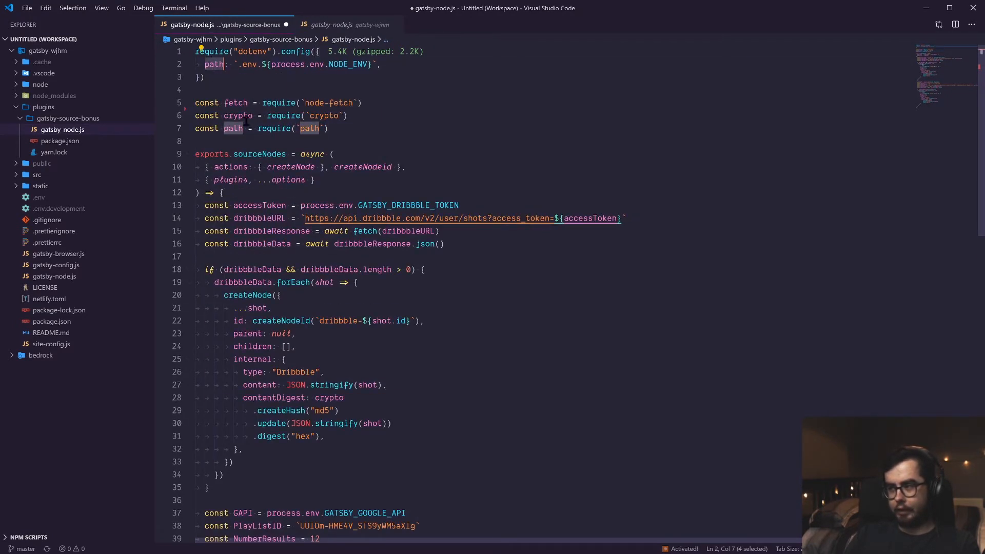
pyautogui.press('Backspace')
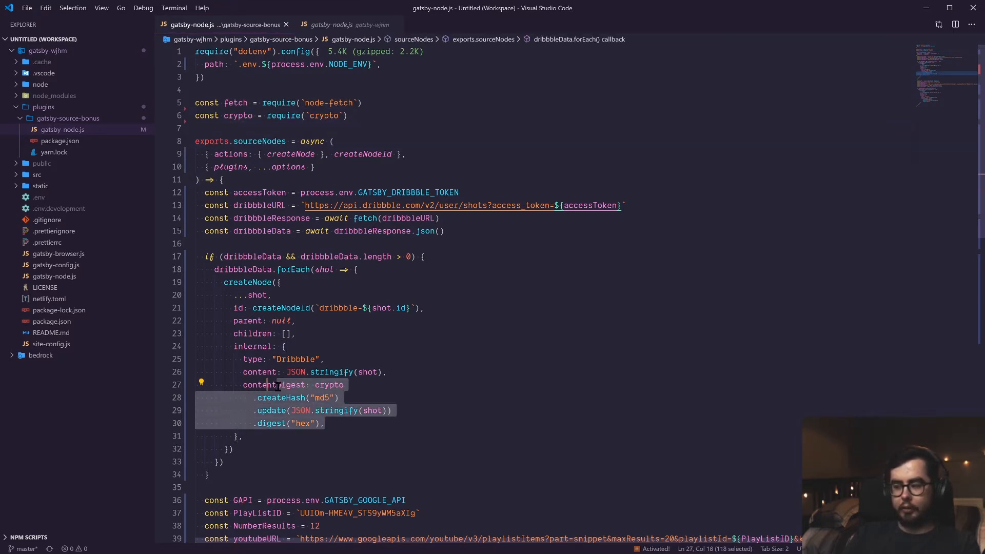
pyautogui.click(286, 385)
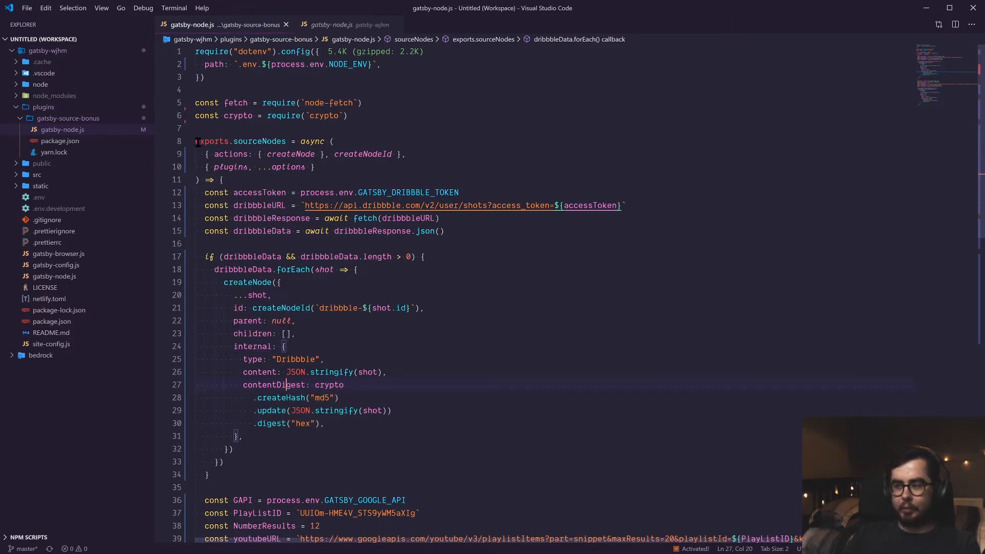
pyautogui.moveTo(258, 141)
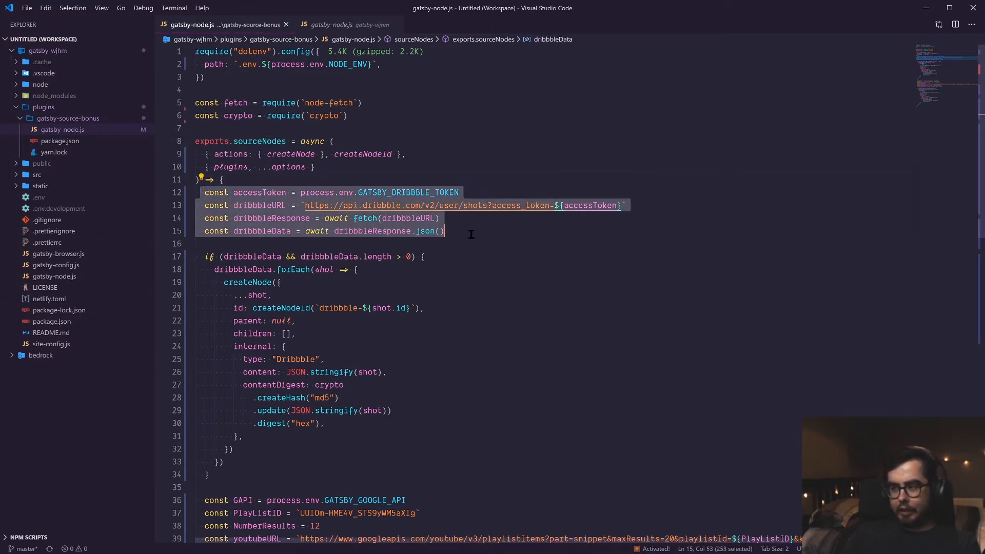
pyautogui.click(499, 246)
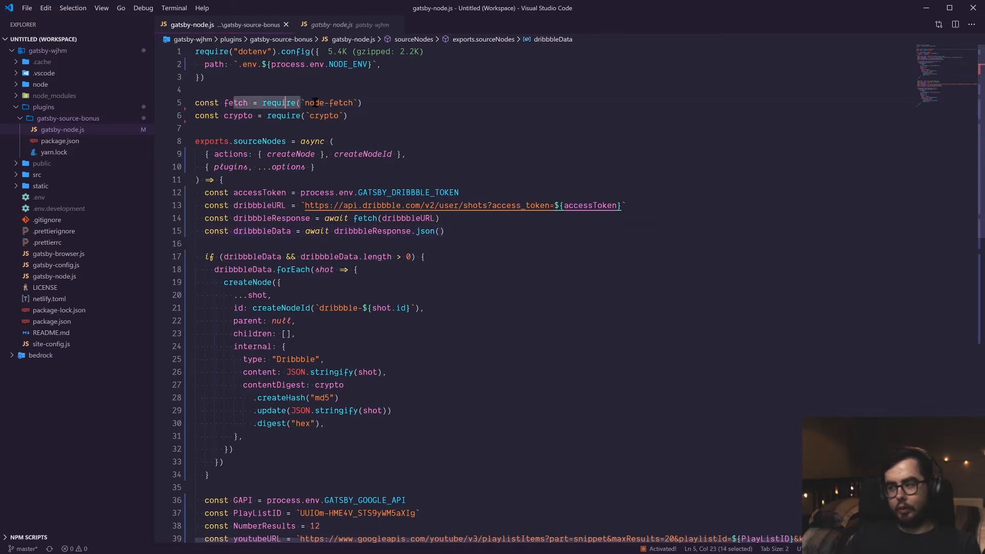
pyautogui.click(361, 102)
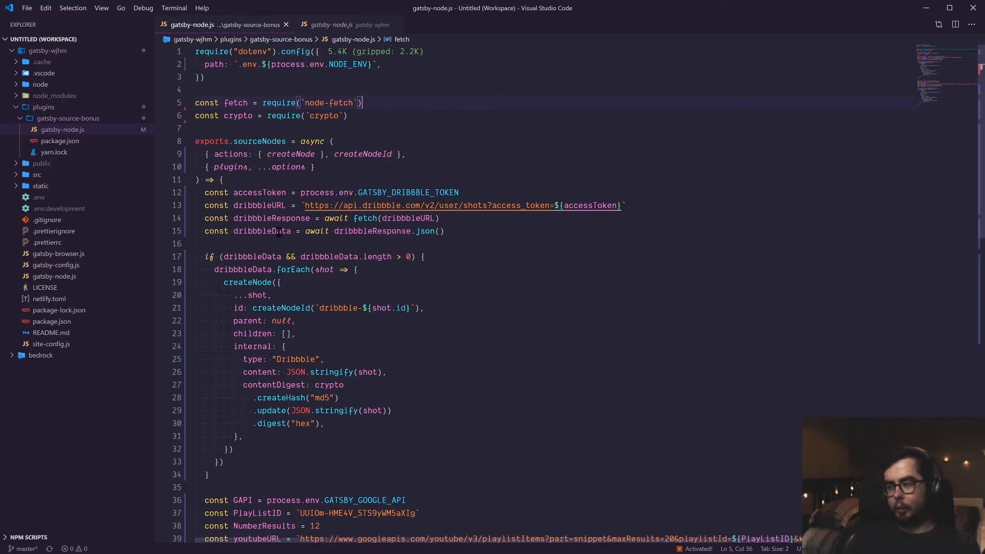
pyautogui.click(207, 257)
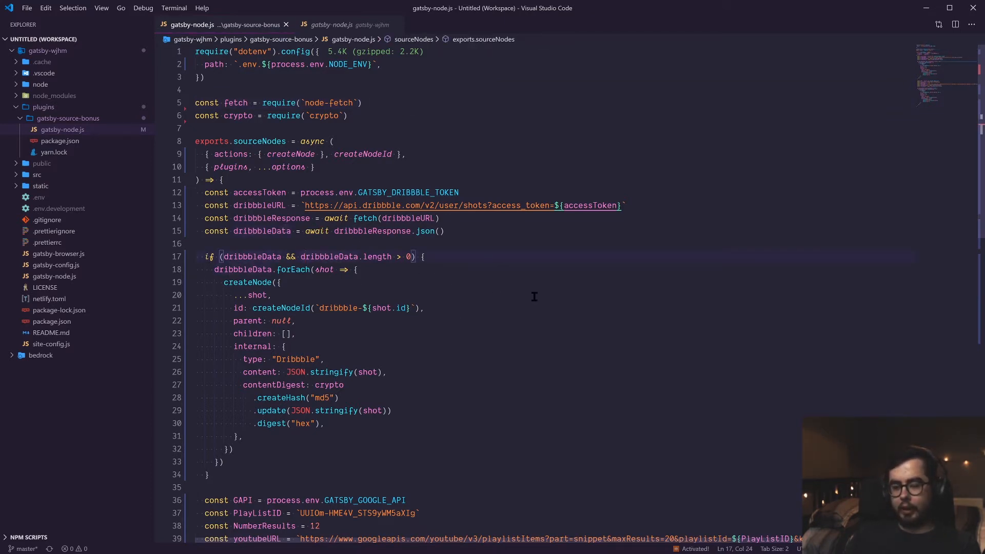
pyautogui.moveTo(407, 292)
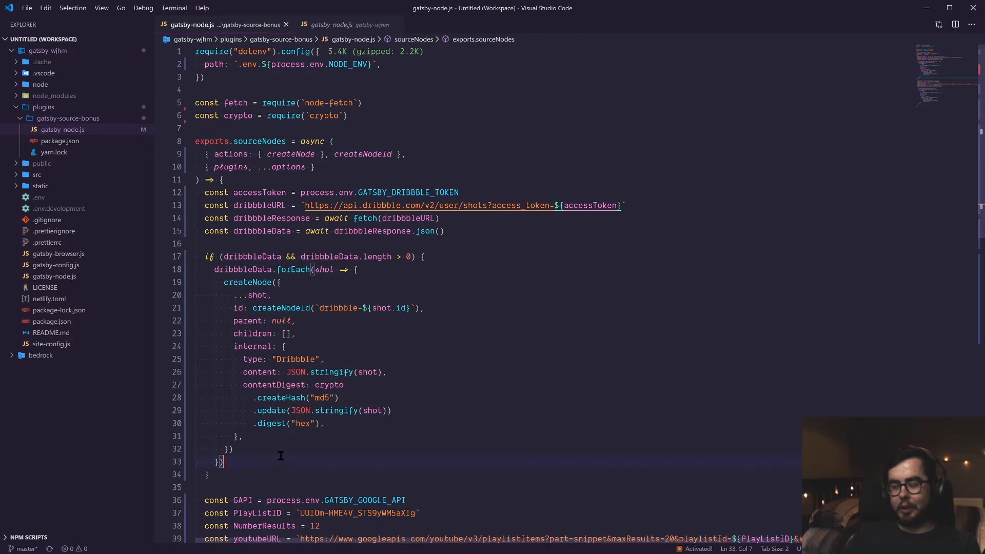
pyautogui.scroll(-3)
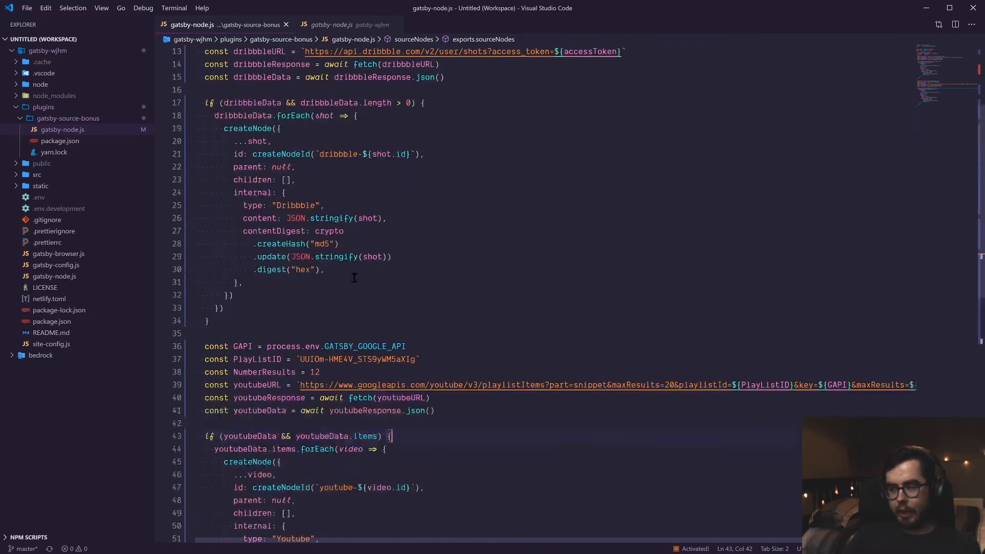
pyautogui.press('alt+tab')
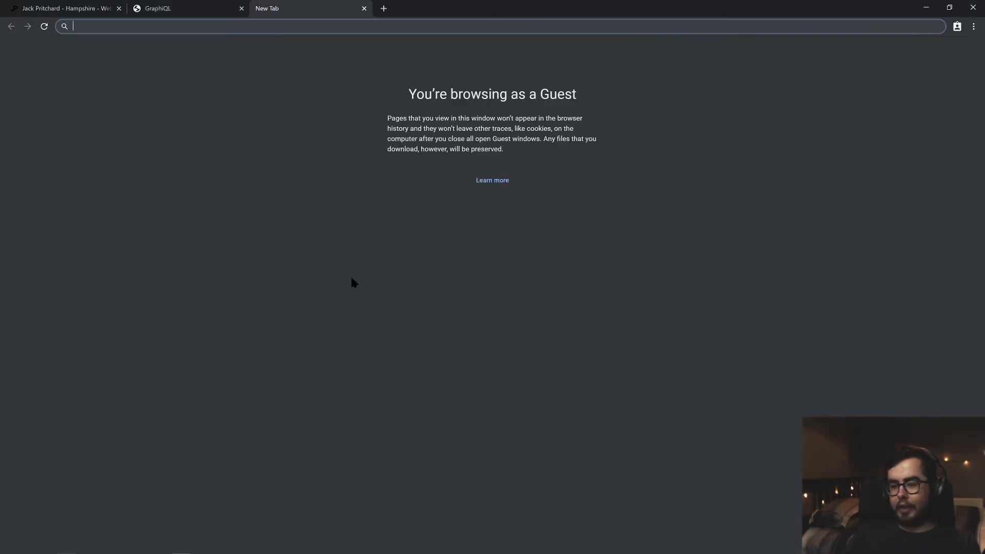
# Step: Search Google for "createNode gatsby" and open the Creating a Source Plugin docs result
pyautogui.write('createNode gat')
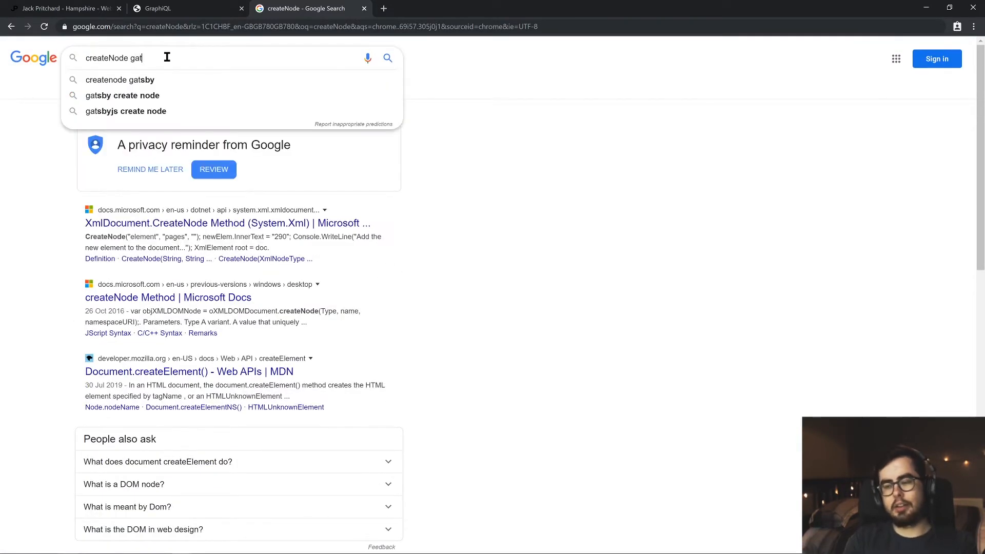
pyautogui.click(120, 80)
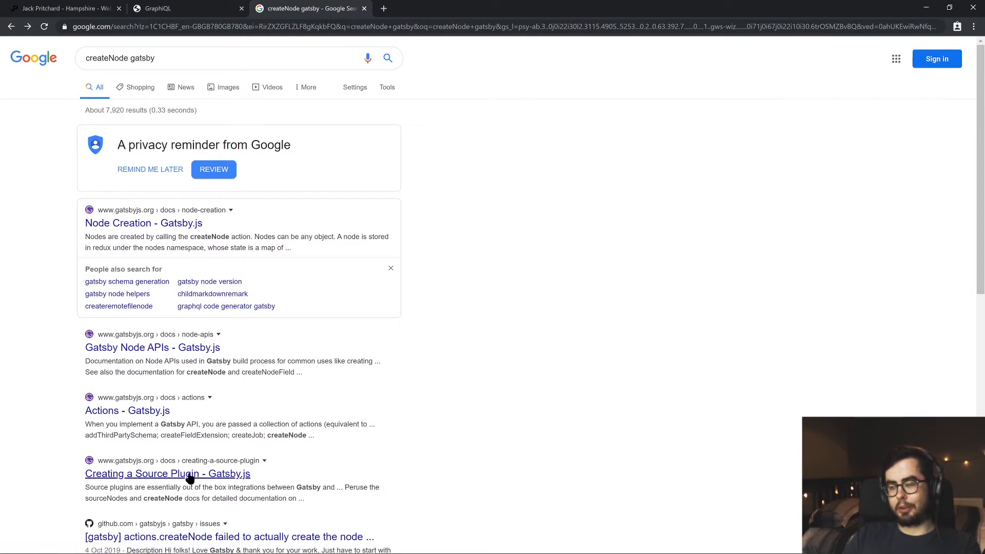
pyautogui.click(167, 472)
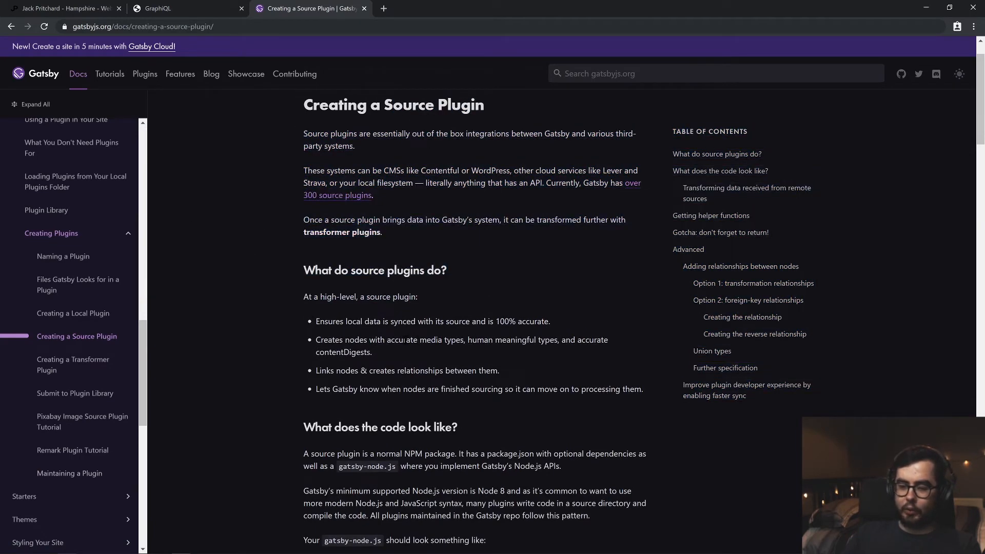
pyautogui.scroll(-3)
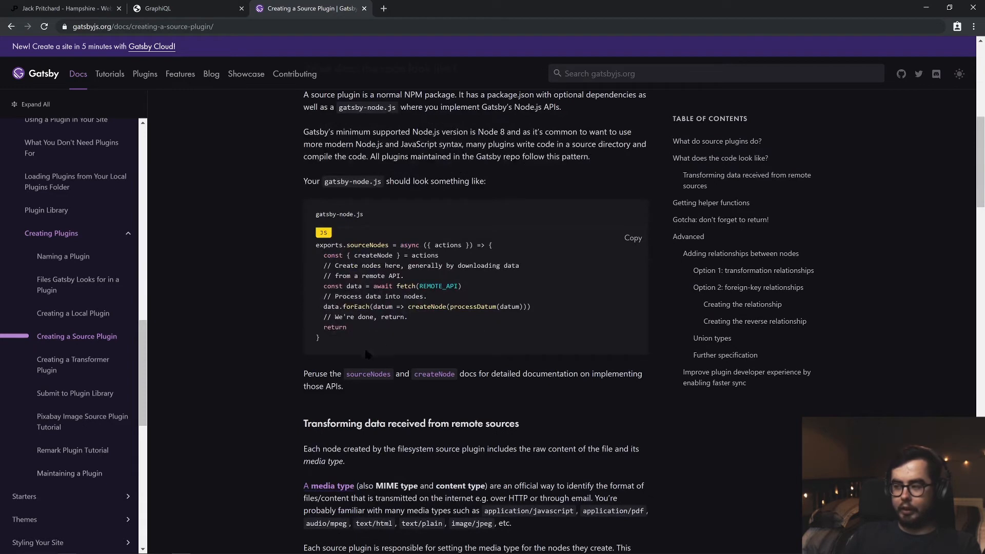
pyautogui.moveTo(315, 245); pyautogui.dragTo(346, 338)
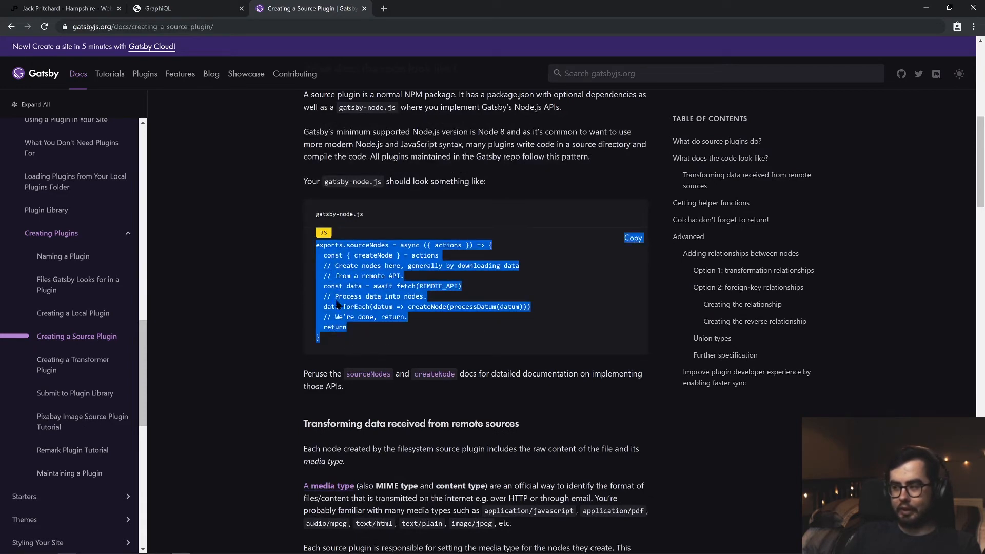
pyautogui.click(337, 304)
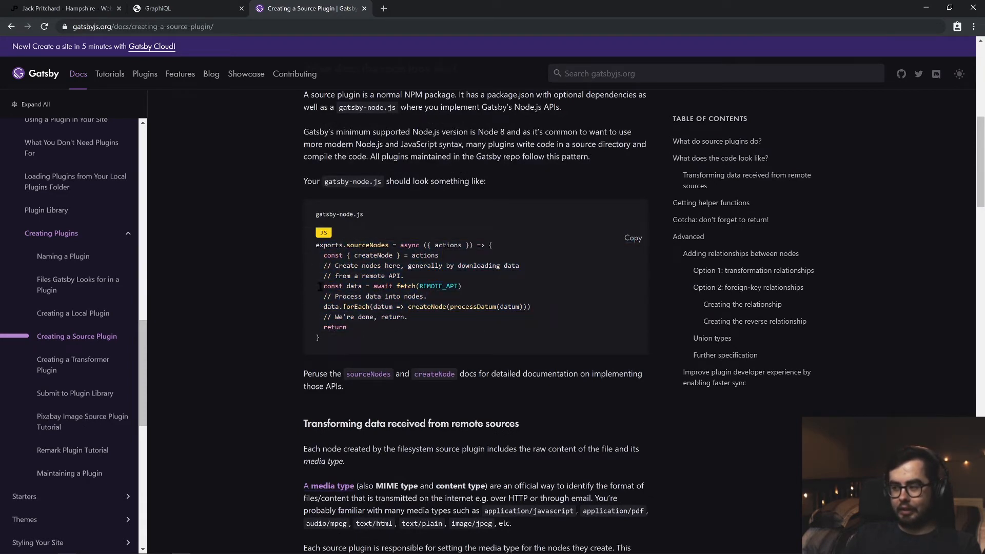
pyautogui.scroll(-3)
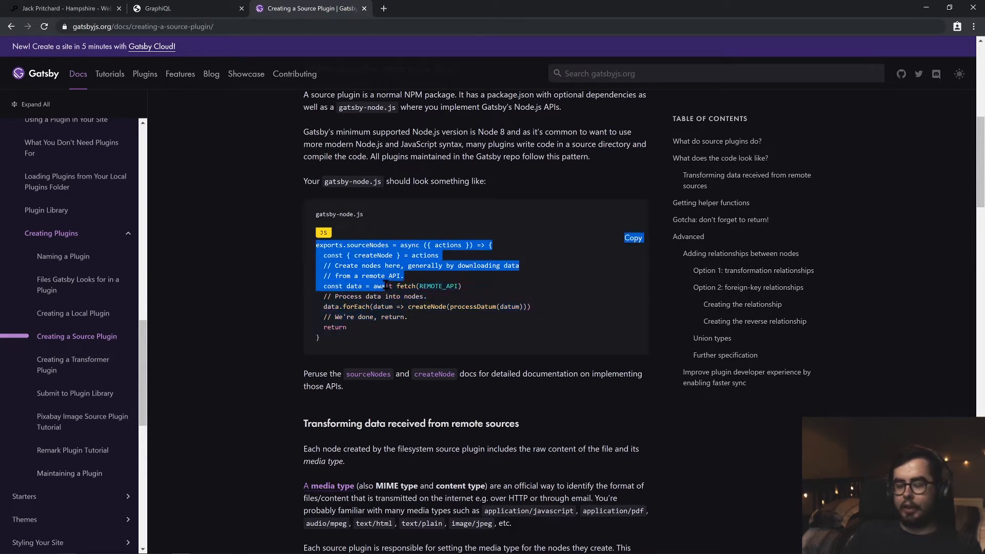
pyautogui.click(507, 348)
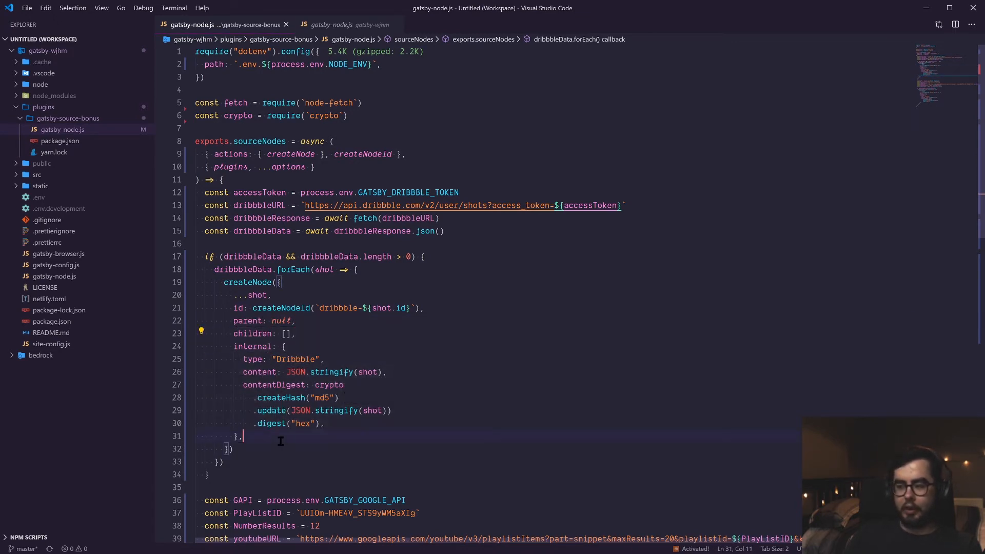
pyautogui.doubleClick(297, 359)
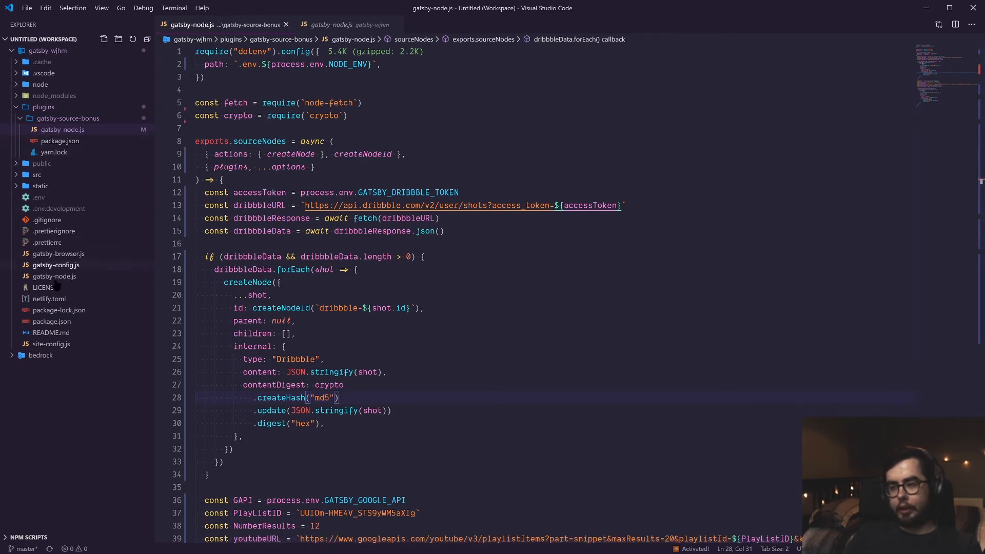
# Step: Open gatsby-config.js and scroll to the plugins array listing gatsby-source-bonus
pyautogui.click(54, 265)
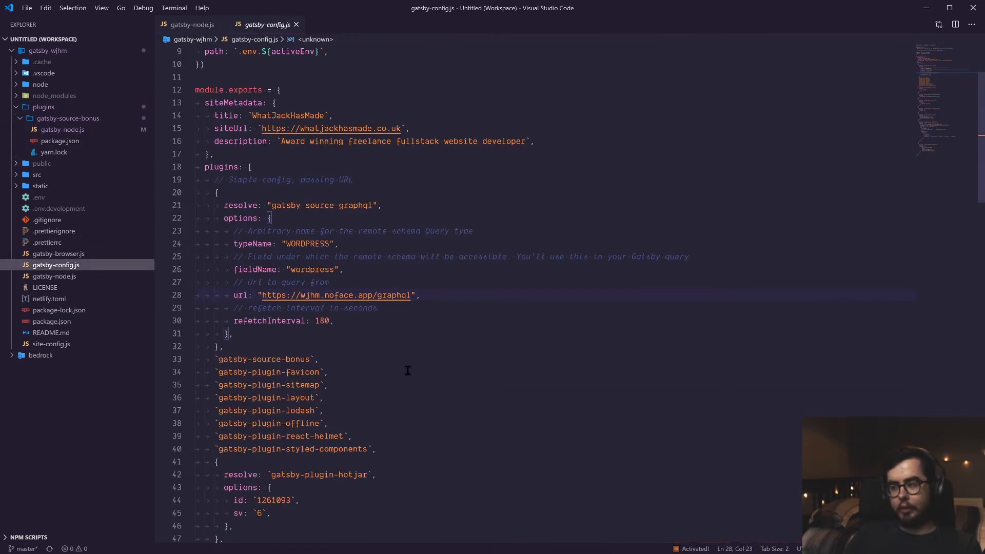
pyautogui.scroll(-3)
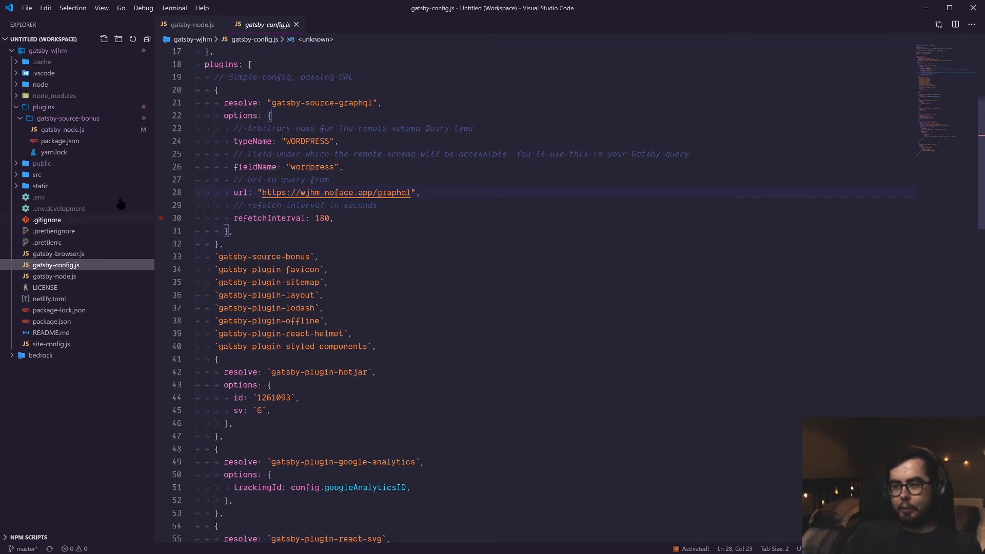
pyautogui.moveTo(82, 118)
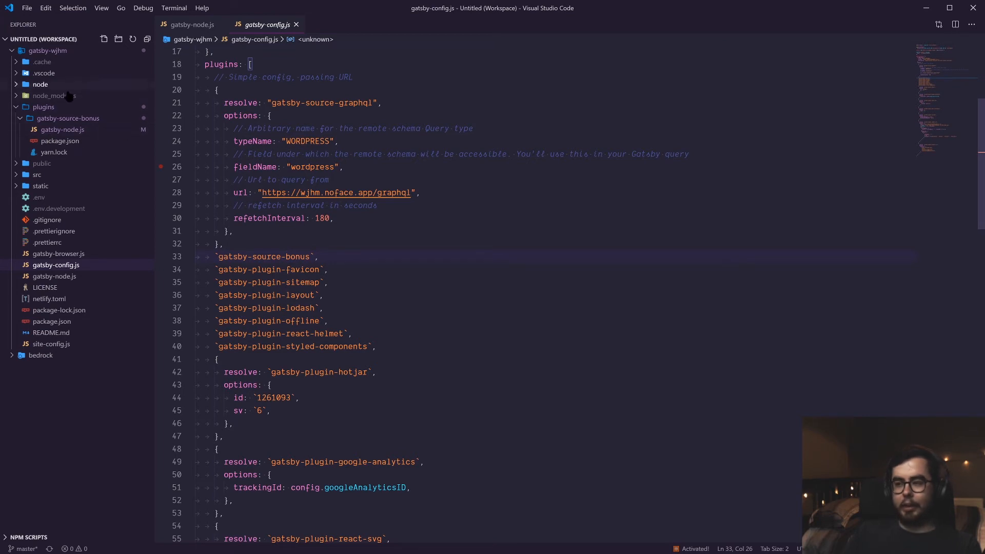
pyautogui.moveTo(369, 321)
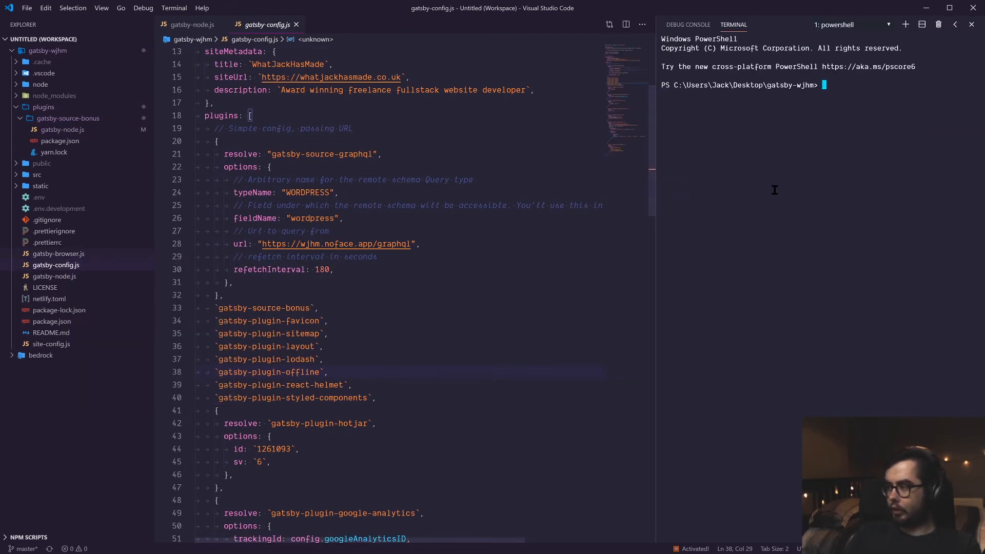
# Step: Run npm run develop in the terminal to build the site and serve GraphiQL locally
pyautogui.write('nppm ru')
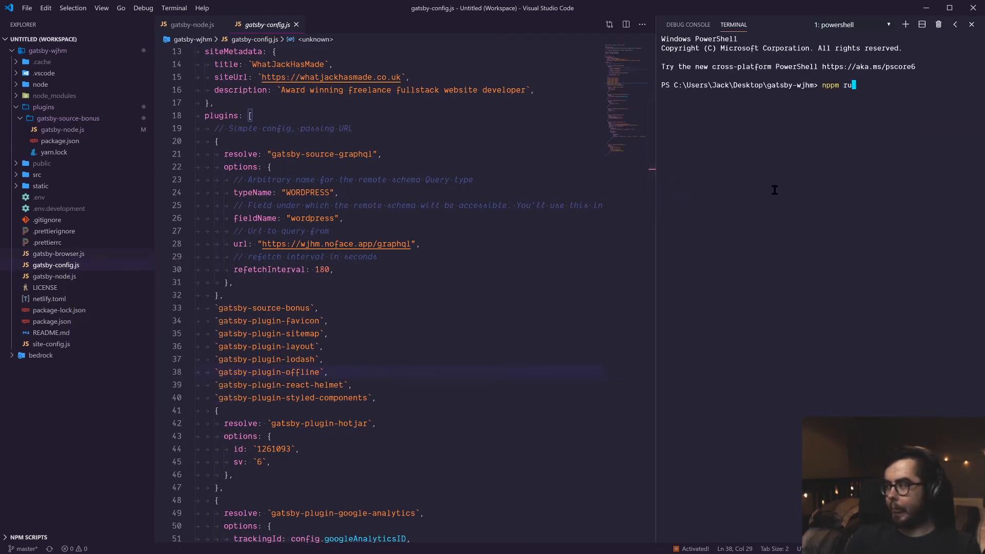
pyautogui.write('npm run devel')
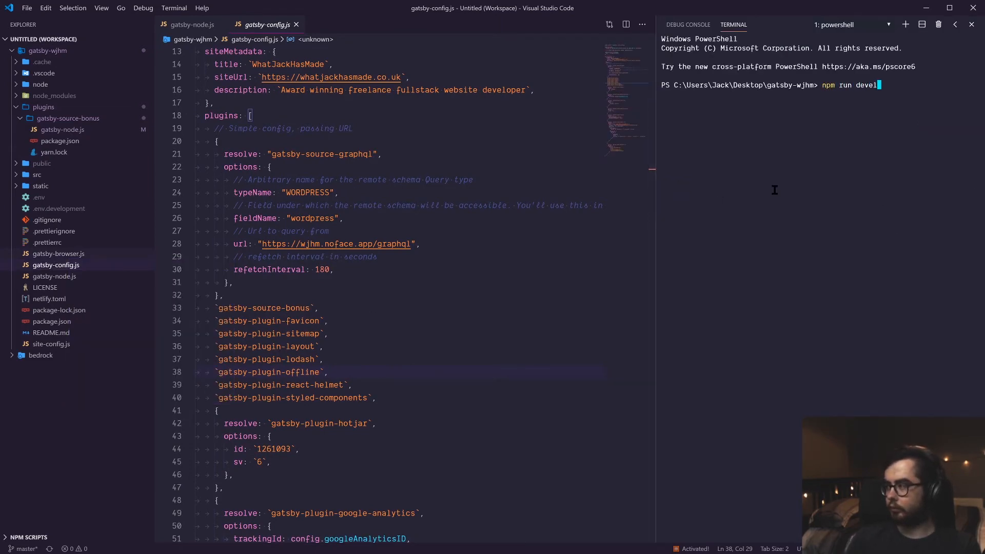
pyautogui.press('enter')
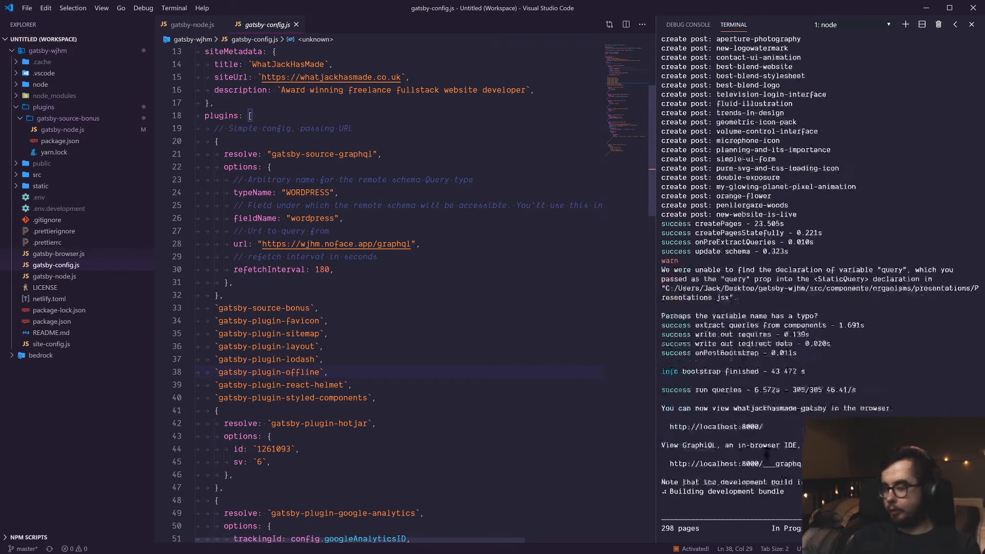
pyautogui.scroll(-3)
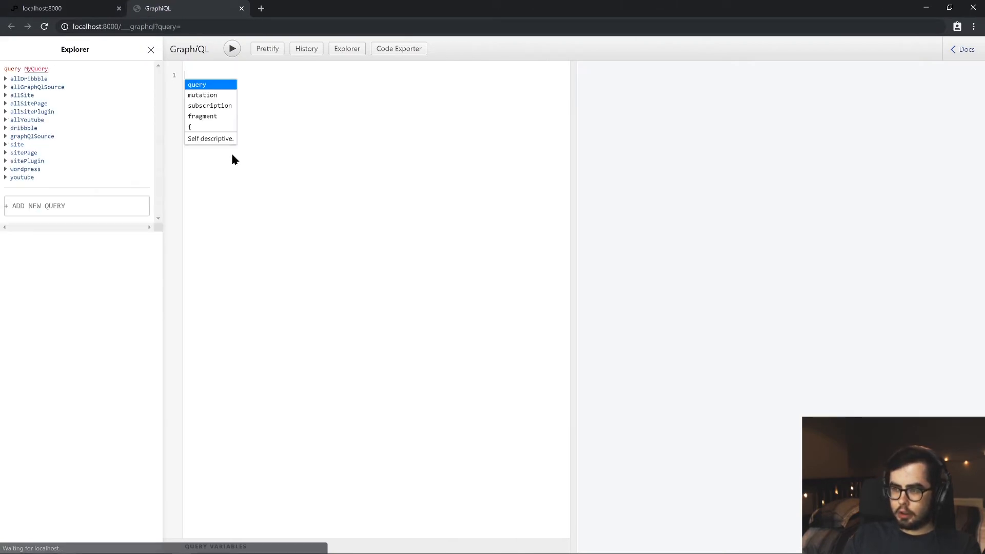
pyautogui.moveTo(149, 100)
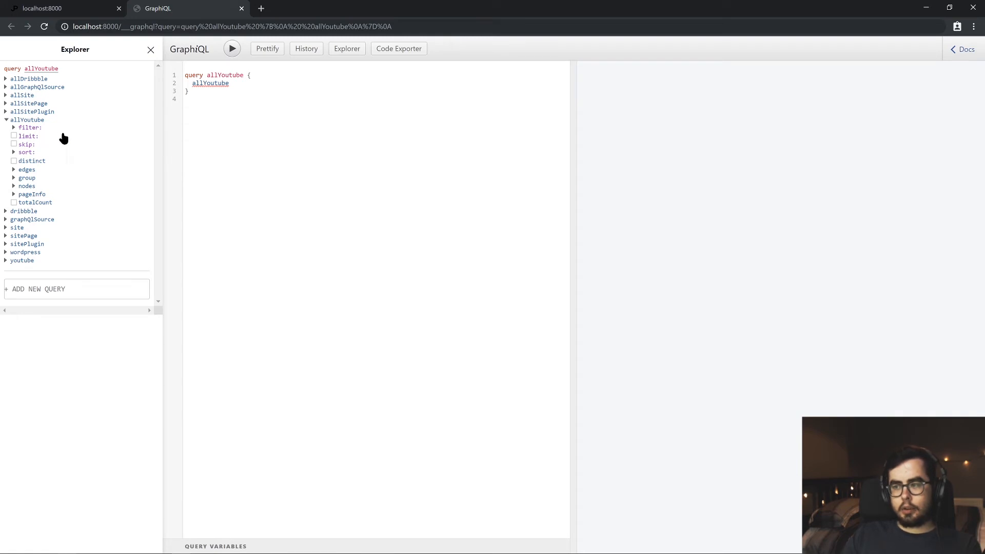
pyautogui.moveTo(374, 290)
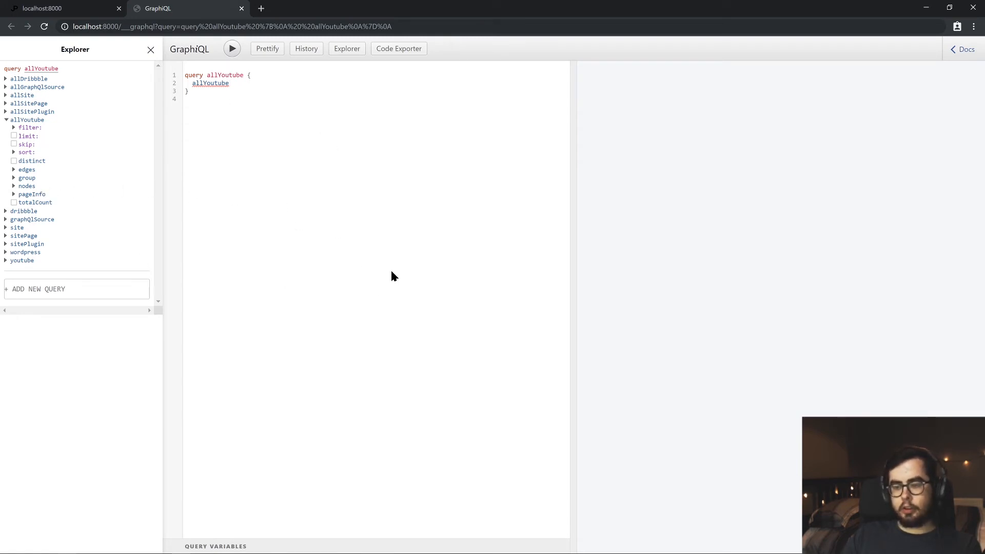
pyautogui.moveTo(255, 216)
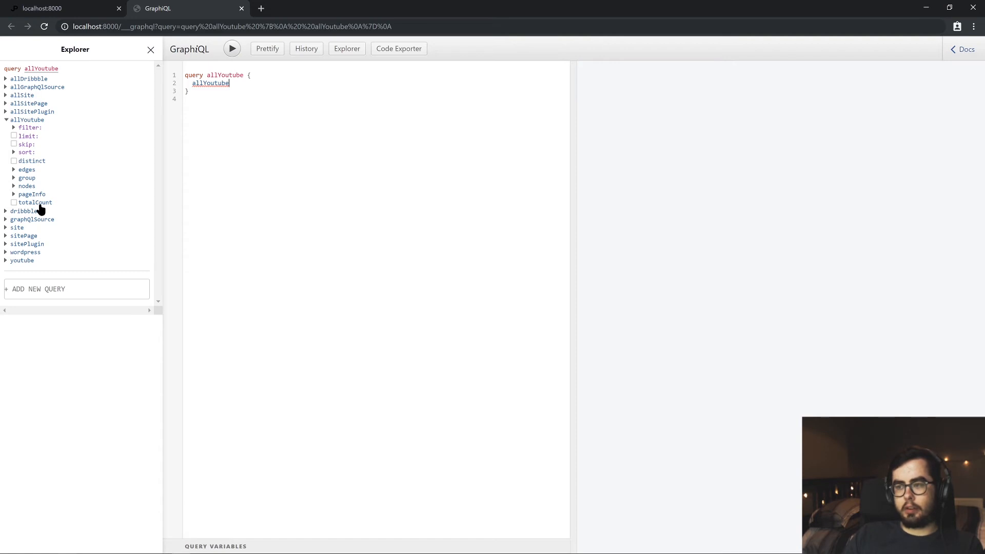
# Step: Query allYoutube nodes' internal fields, content through type, and run it to see the results
pyautogui.click(27, 185)
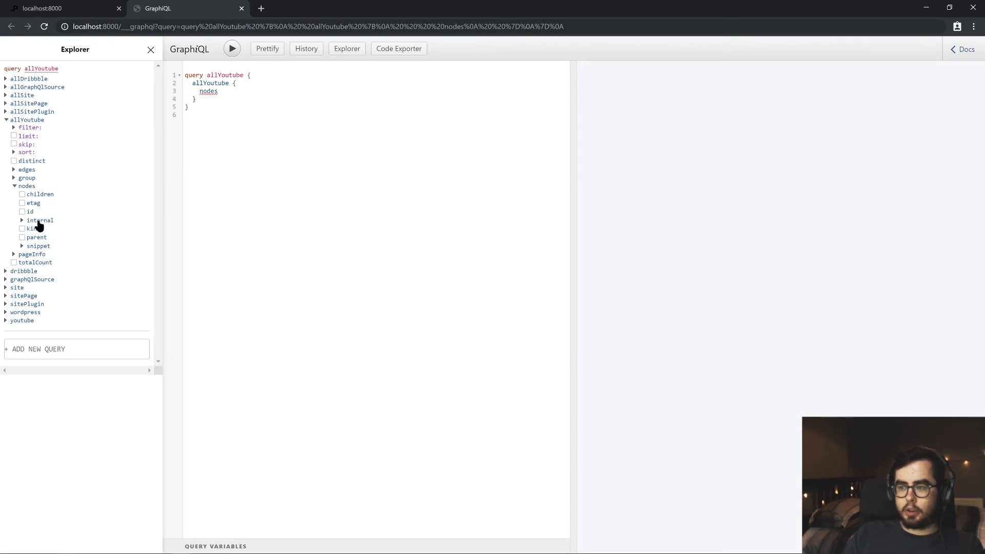
pyautogui.click(30, 228)
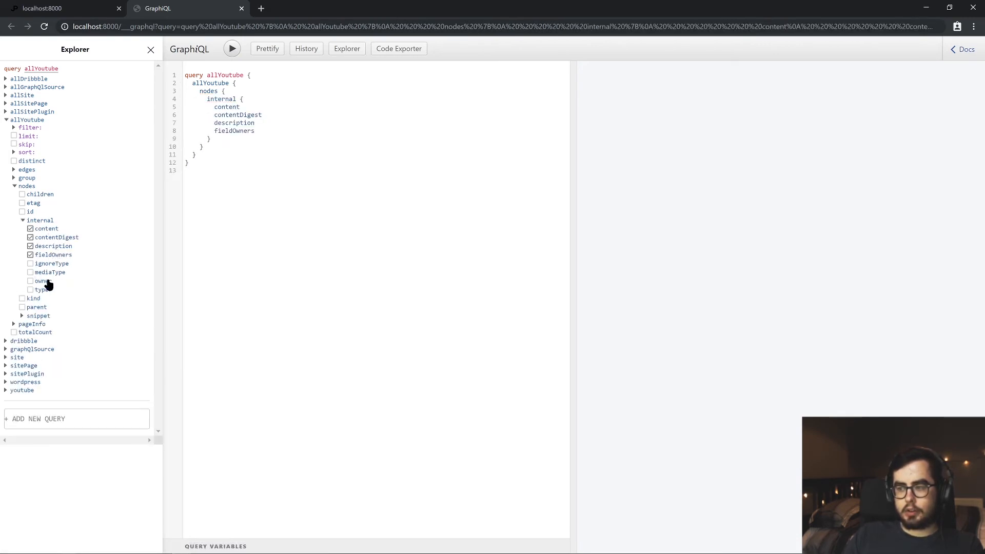
pyautogui.click(29, 281)
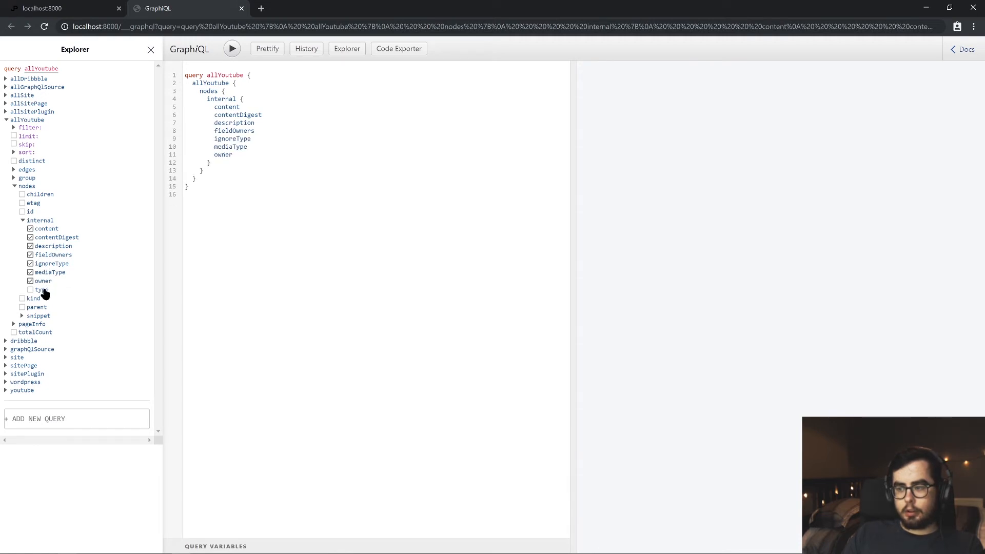
pyautogui.click(30, 290)
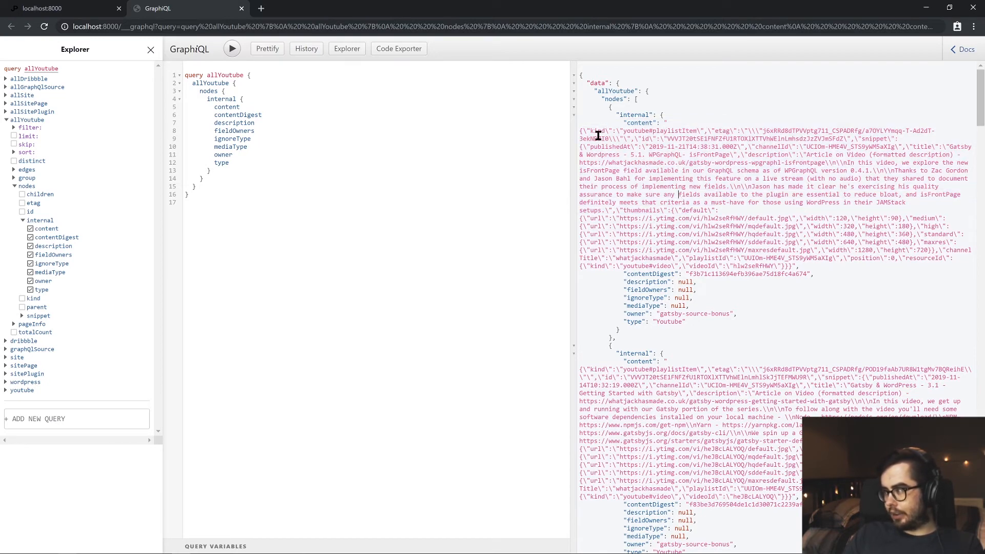
pyautogui.moveTo(597, 131); pyautogui.dragTo(855, 265)
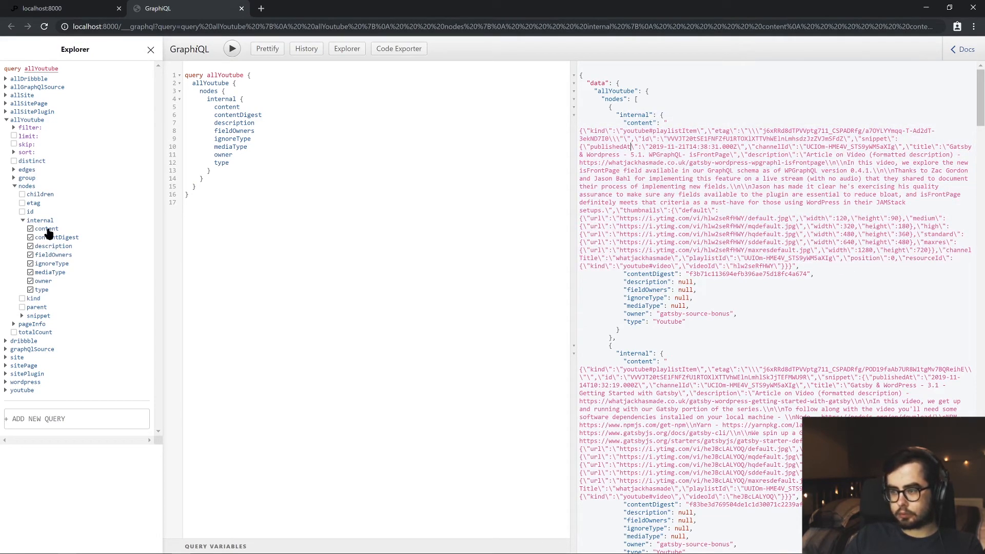
# Step: Swap internal for snippet channelId, channelTitle, playlistId, description, plus kind on each node
pyautogui.click(22, 220)
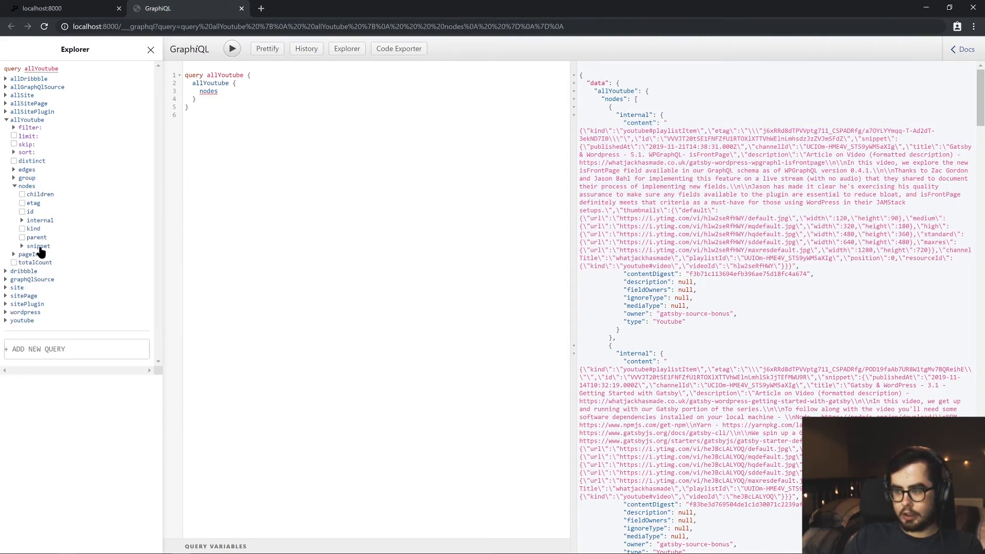
pyautogui.click(38, 245)
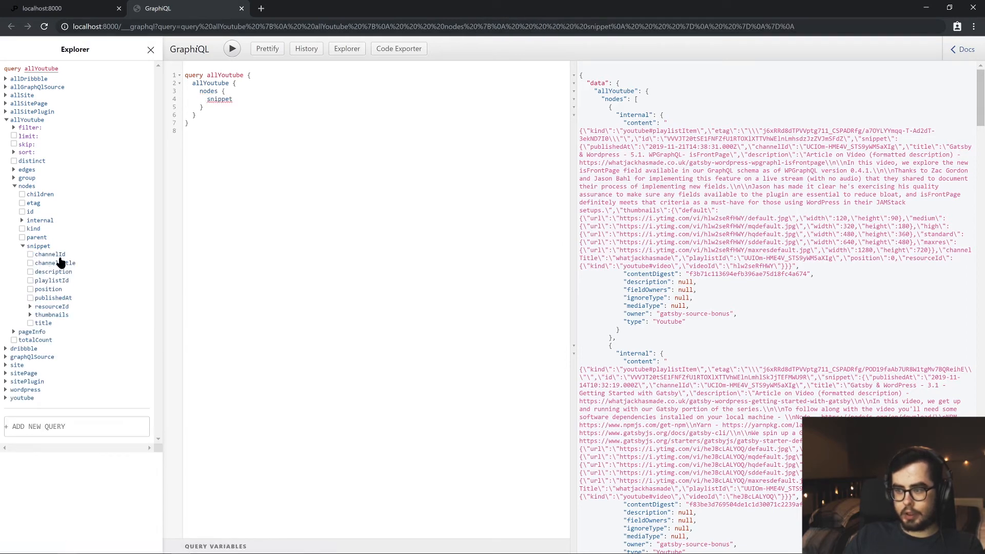
pyautogui.click(30, 263)
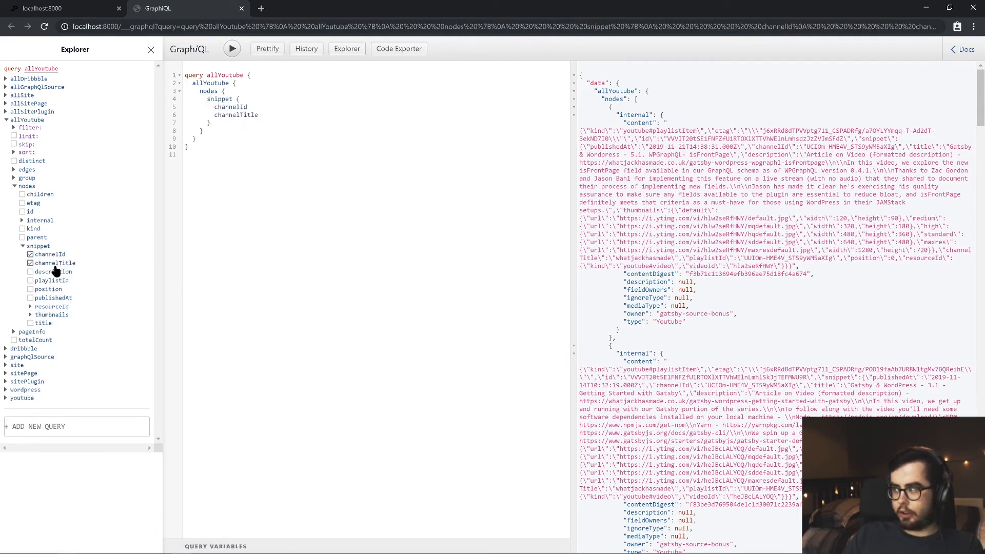
pyautogui.moveTo(72, 305)
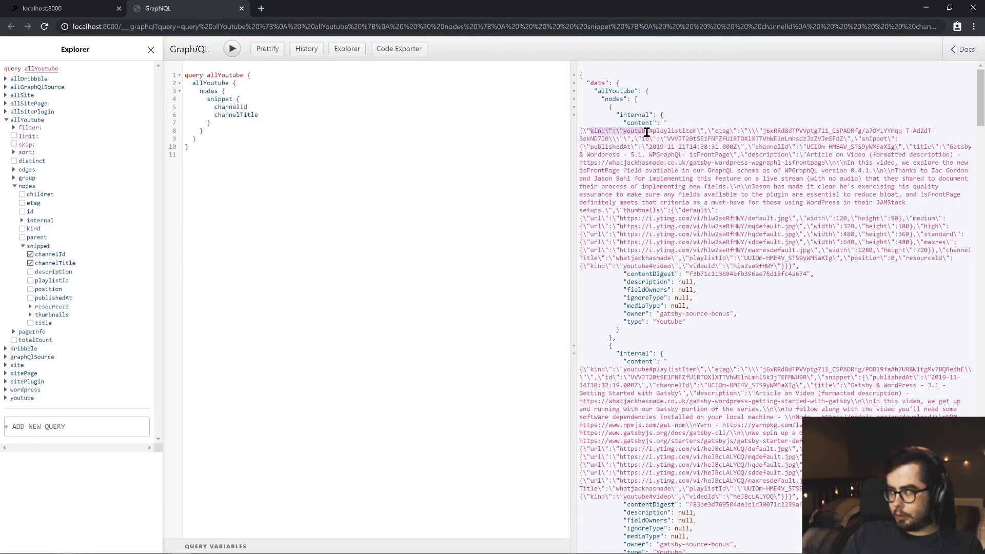
pyautogui.click(21, 229)
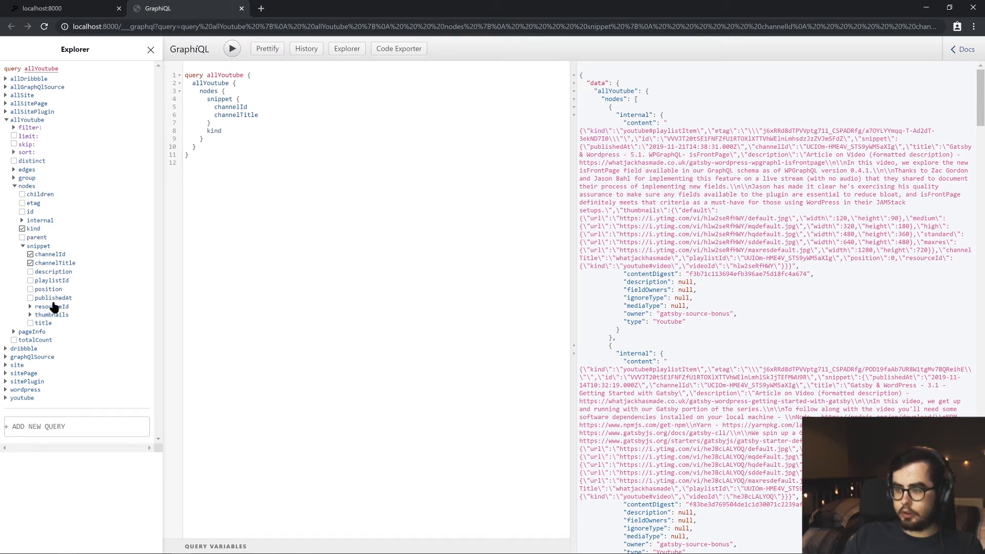
pyautogui.click(30, 280)
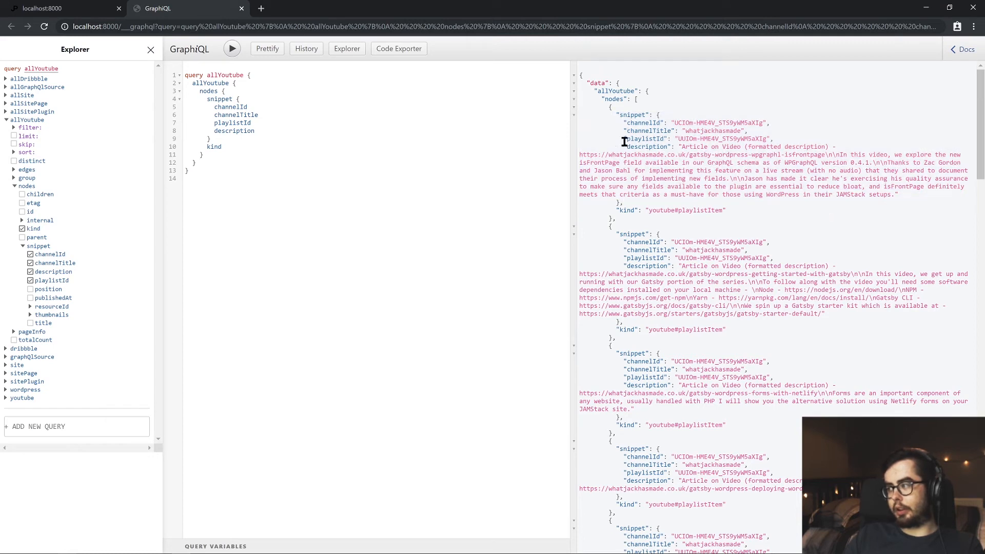
# Step: Add snippet title and thumbnails high to the query and run it
pyautogui.moveTo(625, 147); pyautogui.dragTo(782, 197)
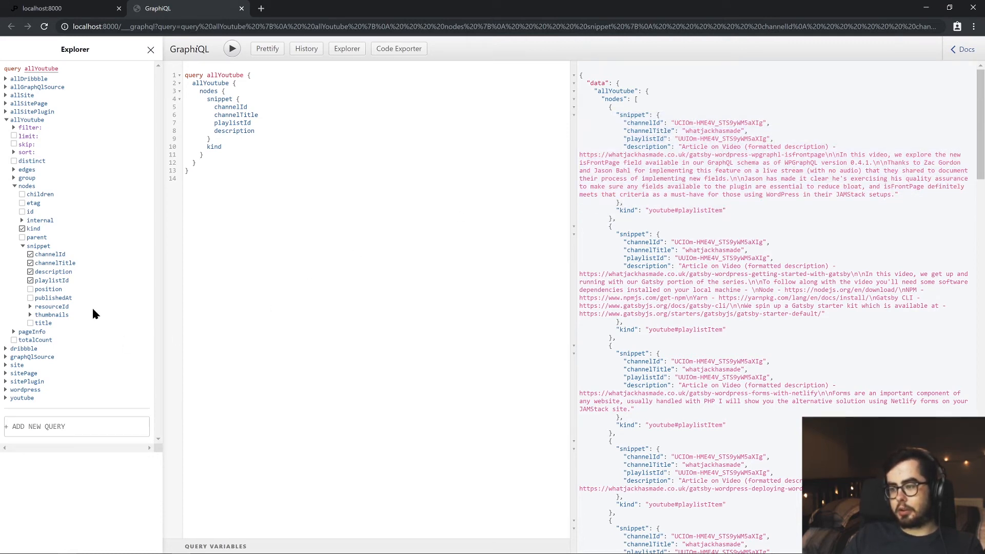
pyautogui.click(30, 322)
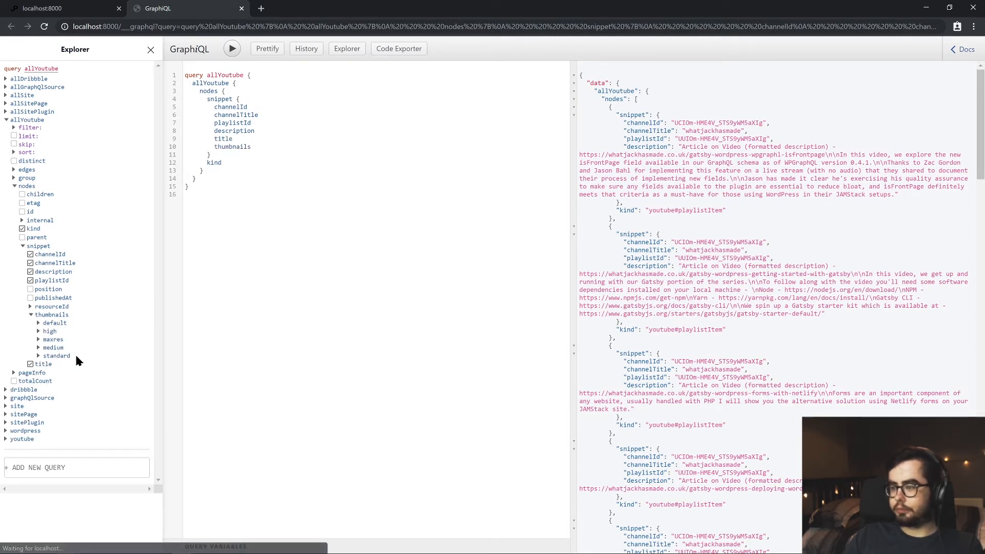
pyautogui.click(50, 331)
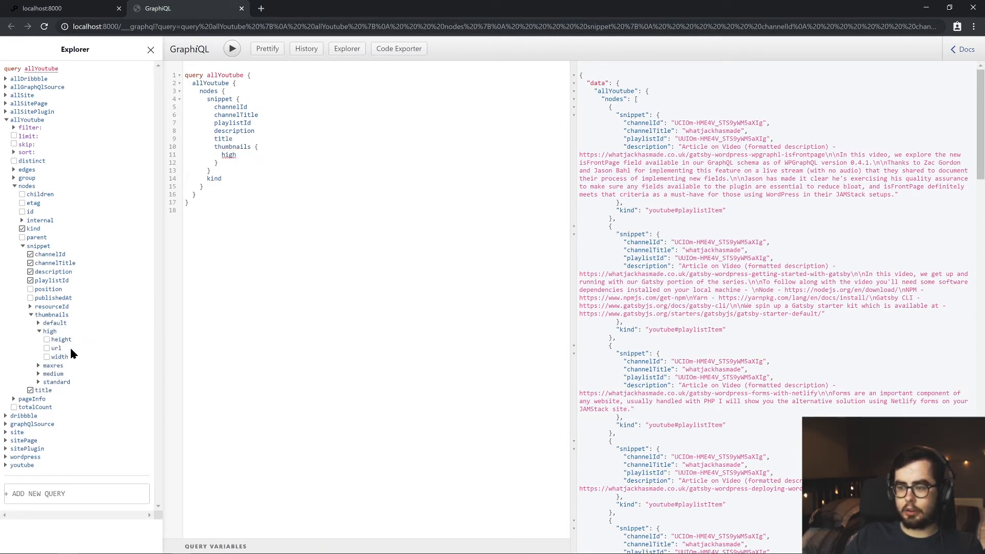
pyautogui.click(46, 348)
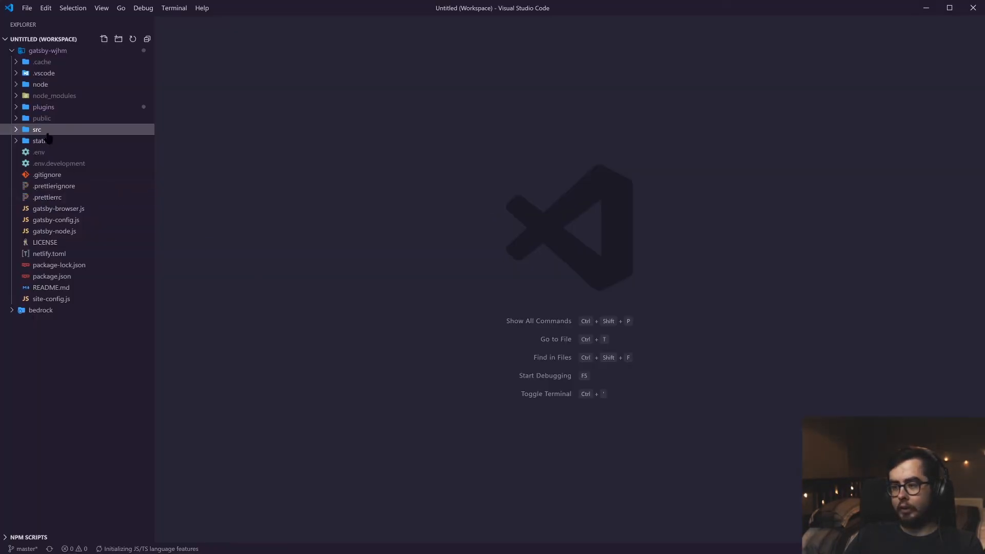
# Step: Open src/components/organisms/youtube/YouTube.jsx and scroll through the component
pyautogui.click(37, 130)
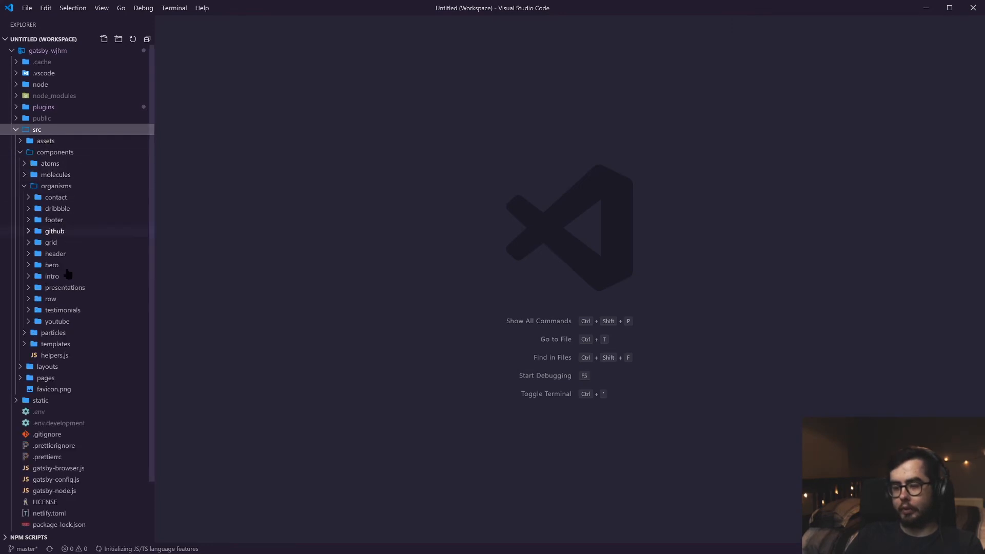
pyautogui.click(57, 321)
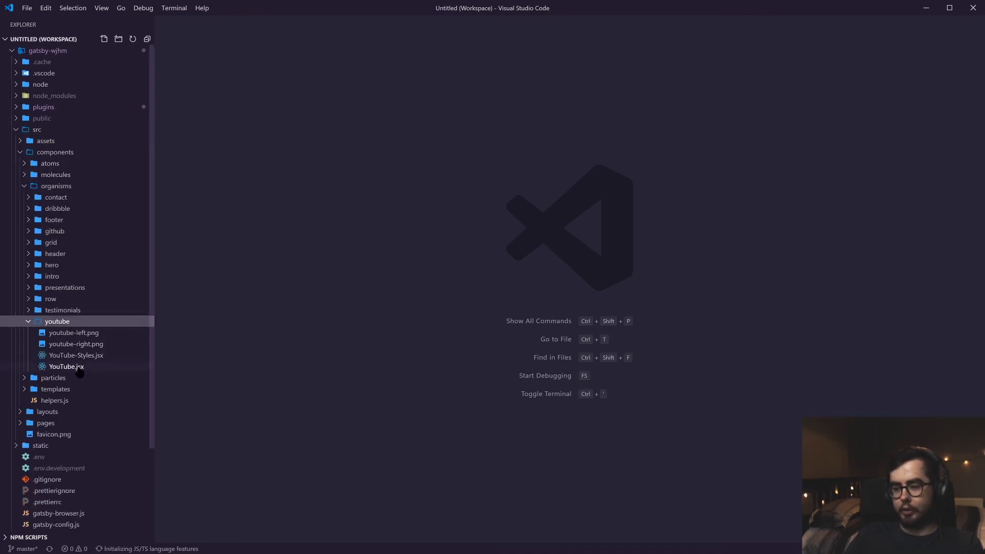
pyautogui.doubleClick(66, 366)
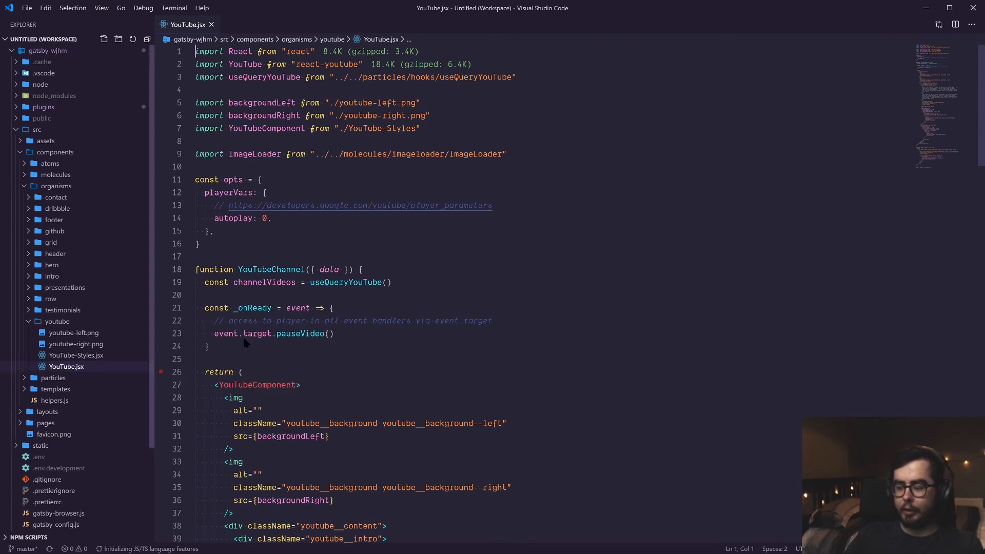
pyautogui.scroll(-3)
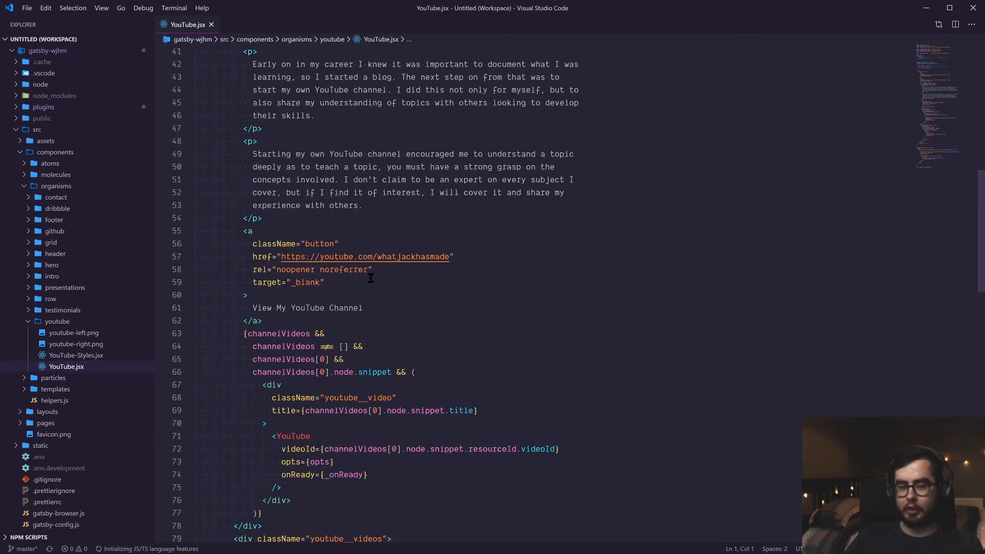
pyautogui.scroll(-3)
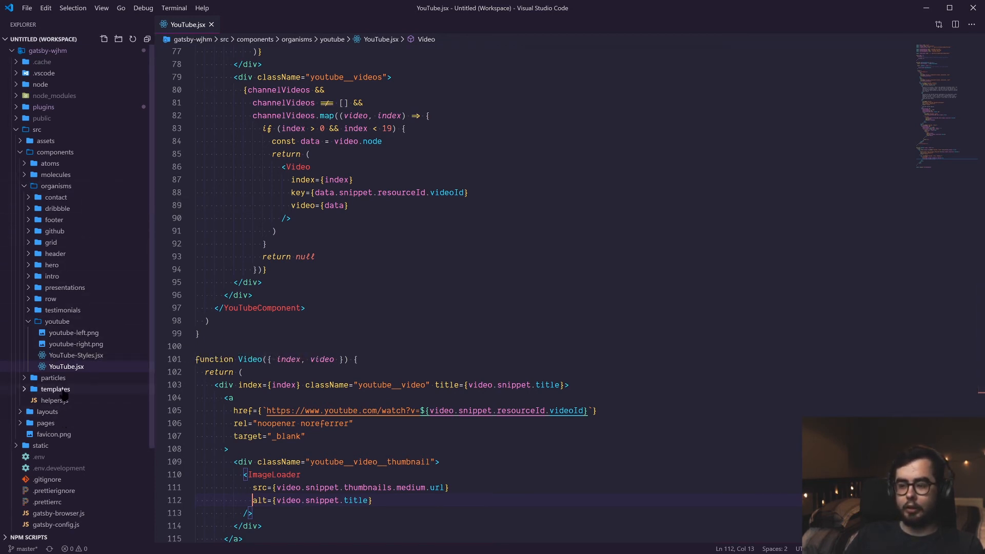
# Step: Expand particles > hooks to list useQueryYouTube among the hook files
pyautogui.click(54, 377)
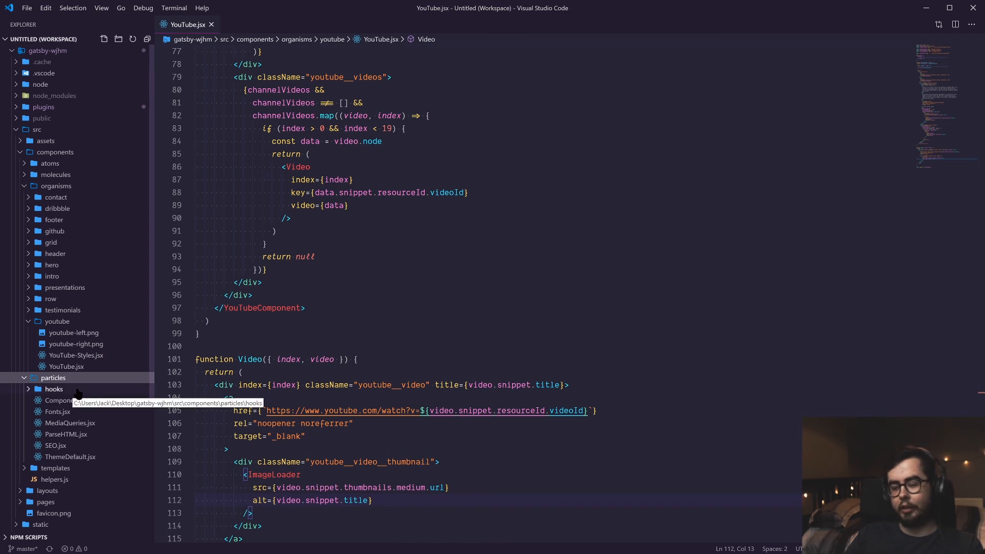
pyautogui.click(53, 389)
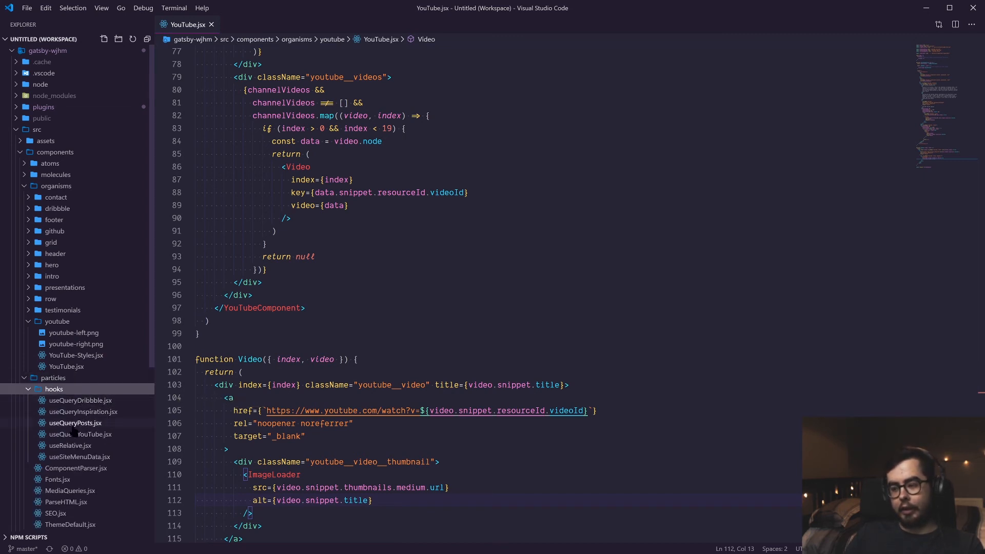
# Step: Open useQueryYouTube.jsx, highlight the returned allYoutube.edges, then go back to YouTube.jsx
pyautogui.click(80, 434)
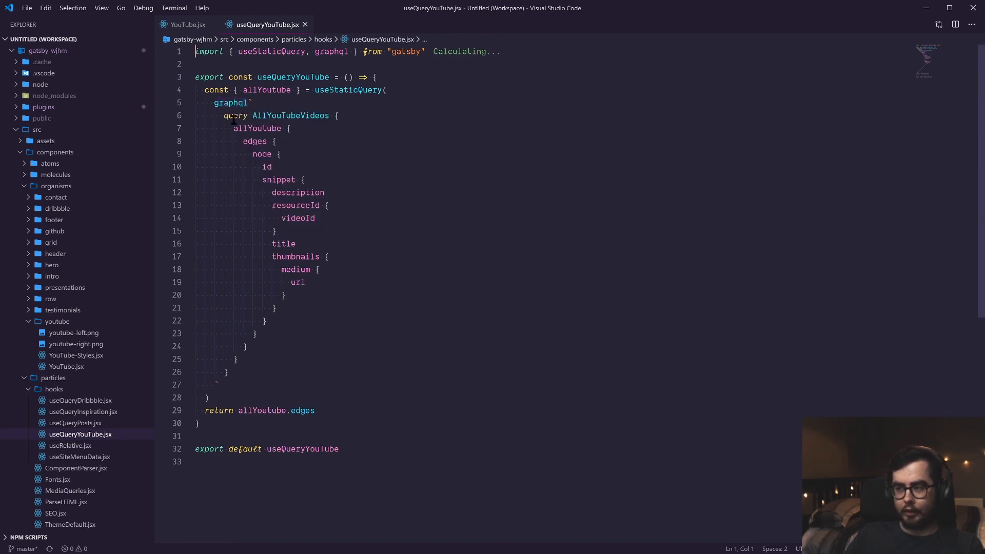
pyautogui.moveTo(233, 129); pyautogui.dragTo(248, 345)
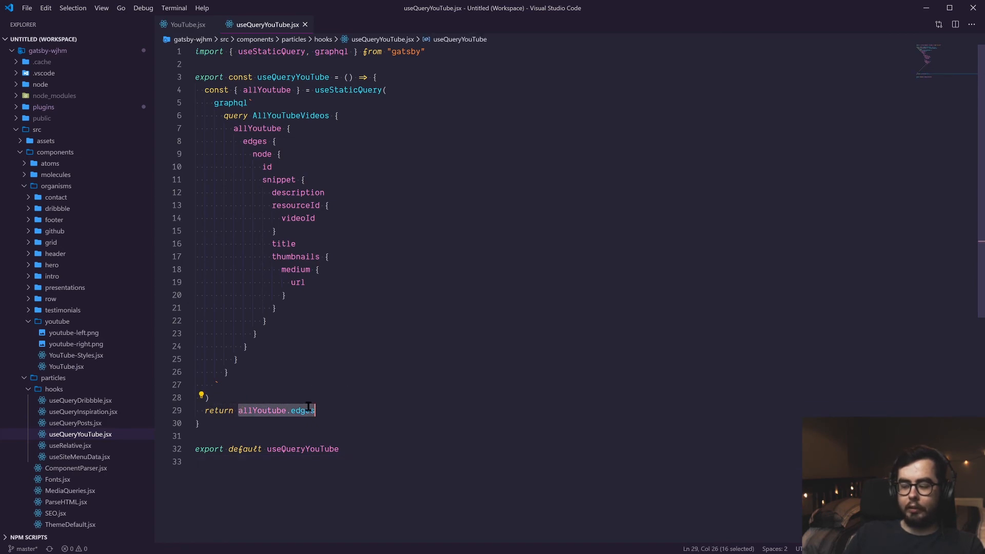
pyautogui.click(187, 24)
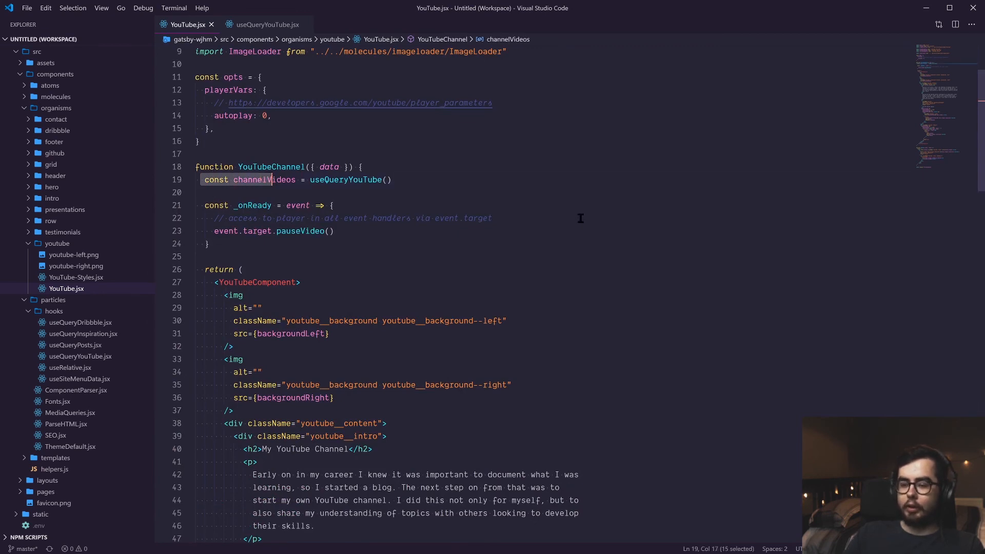
pyautogui.click(357, 180)
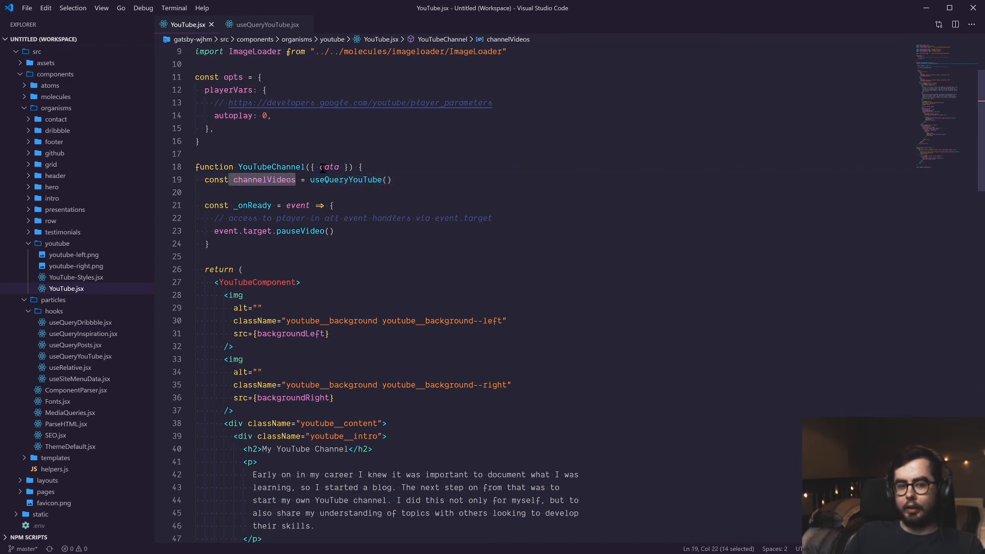
pyautogui.scroll(-3)
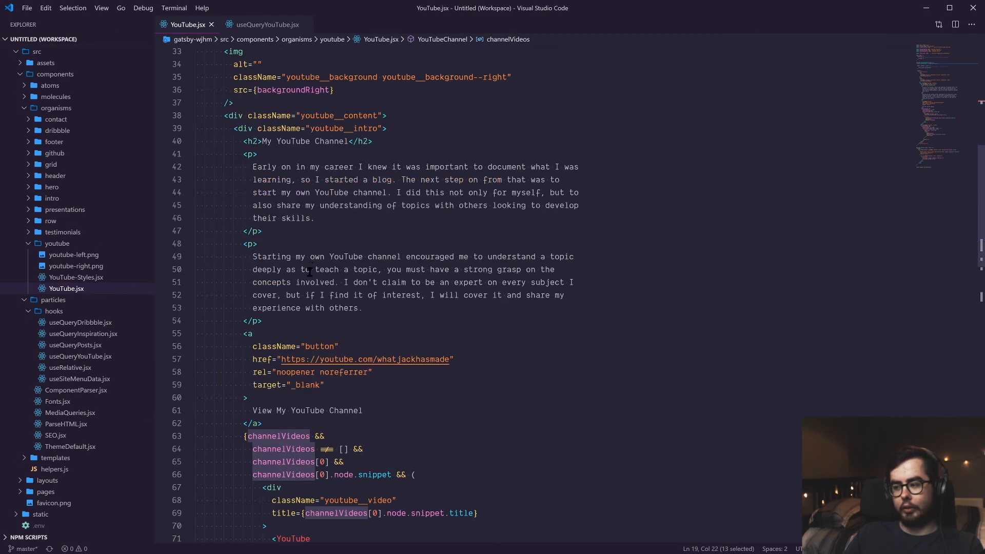
pyautogui.scroll(-3)
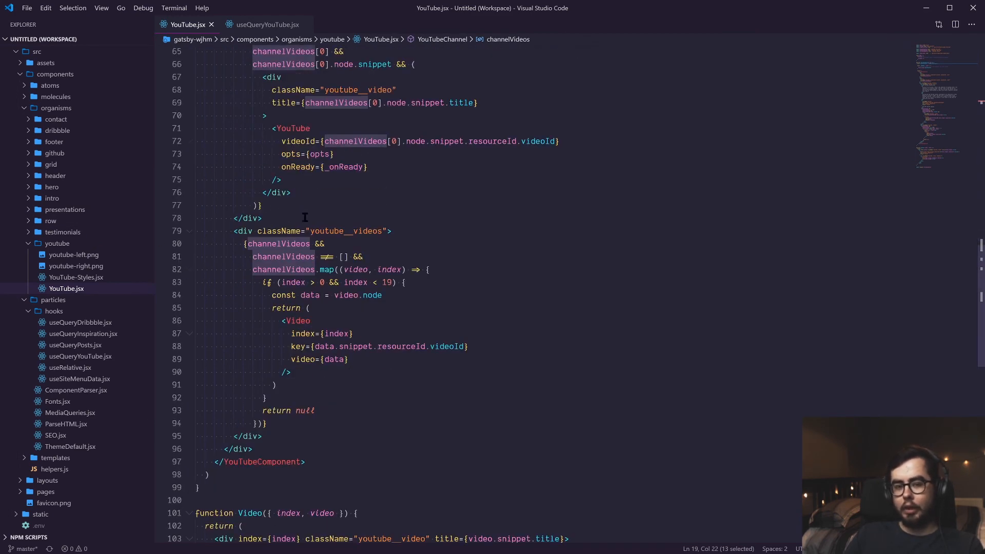